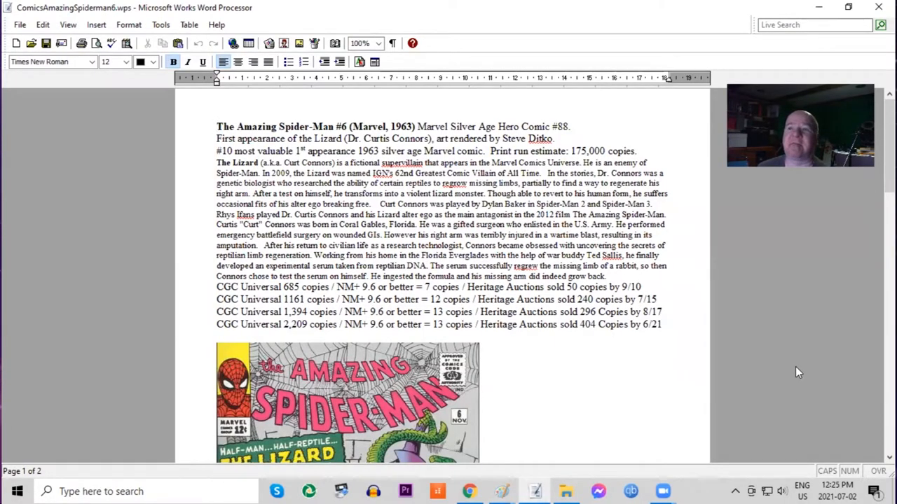
pyautogui.moveTo(171, 217)
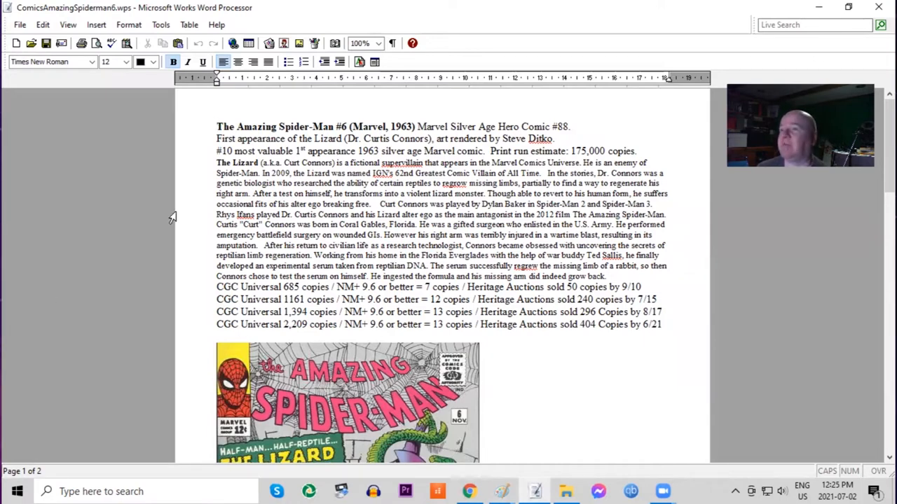
pyautogui.moveTo(877, 200)
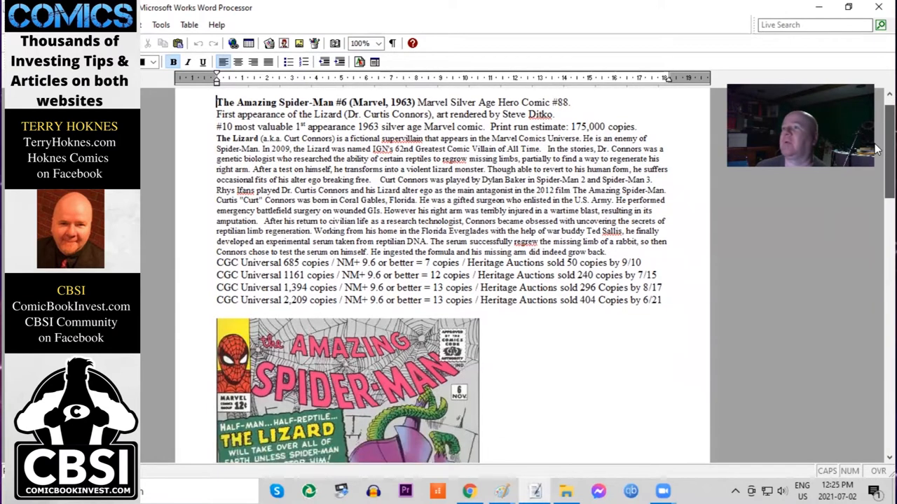
pyautogui.scroll(-3)
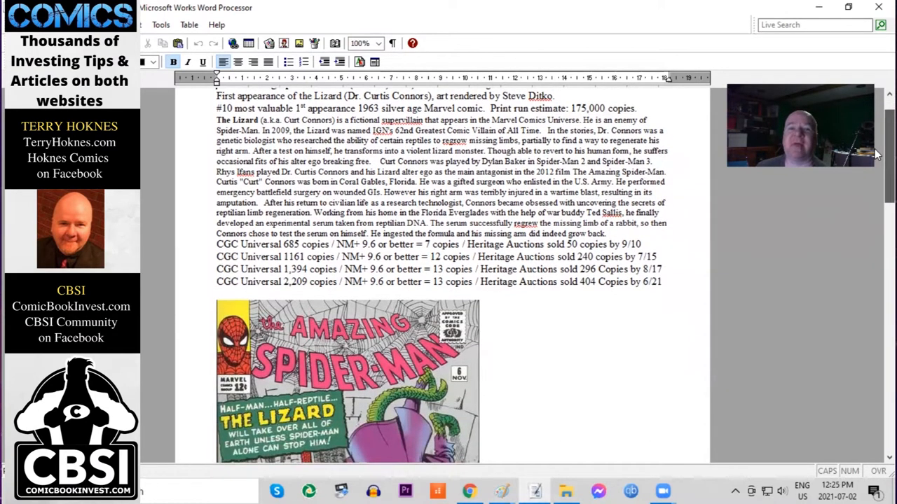
pyautogui.scroll(-3)
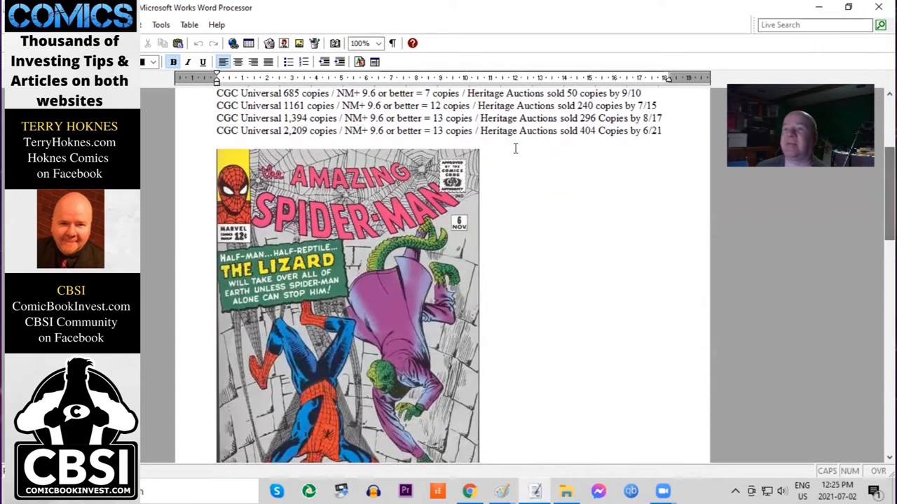
pyautogui.moveTo(606, 188)
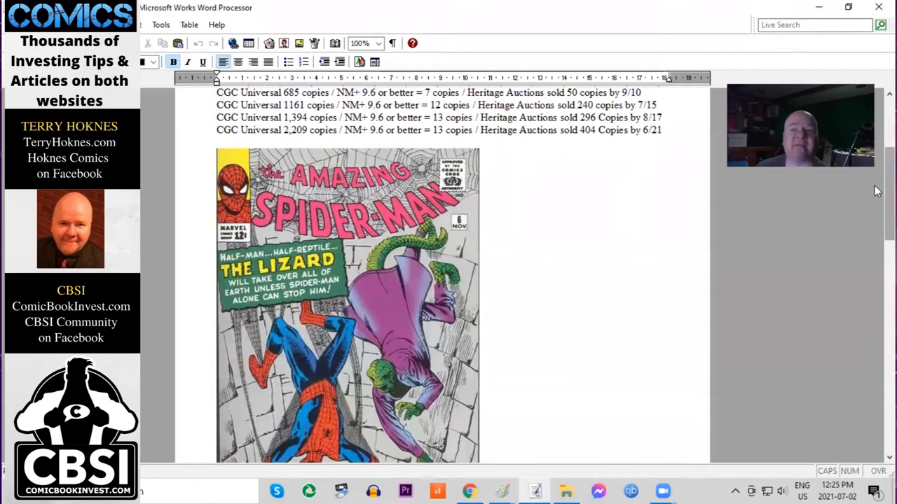
pyautogui.scroll(-3)
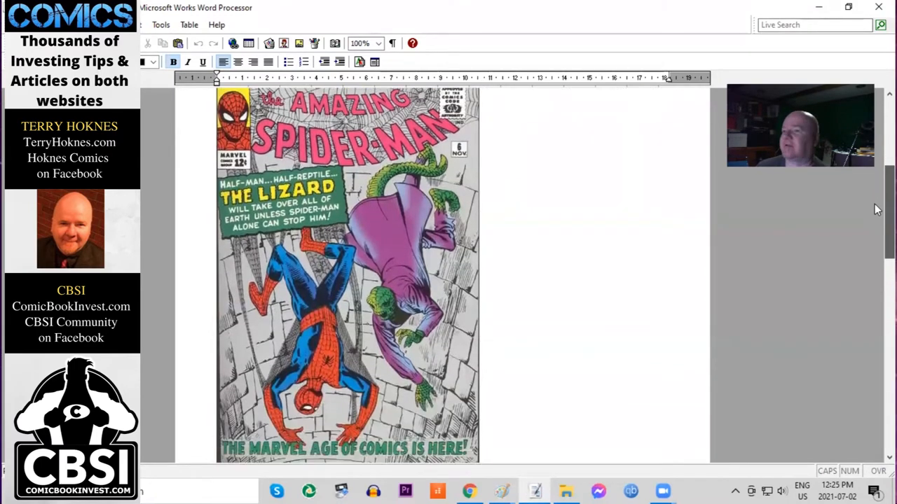
pyautogui.scroll(-3)
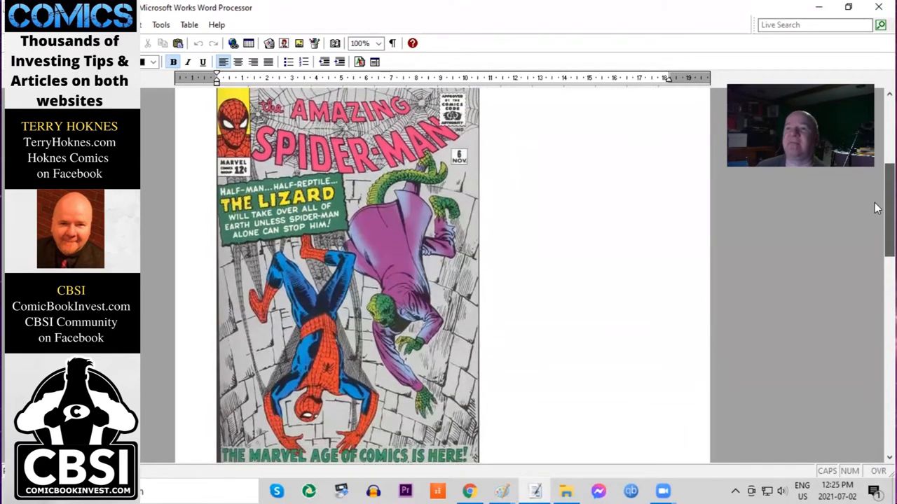
pyautogui.scroll(-3)
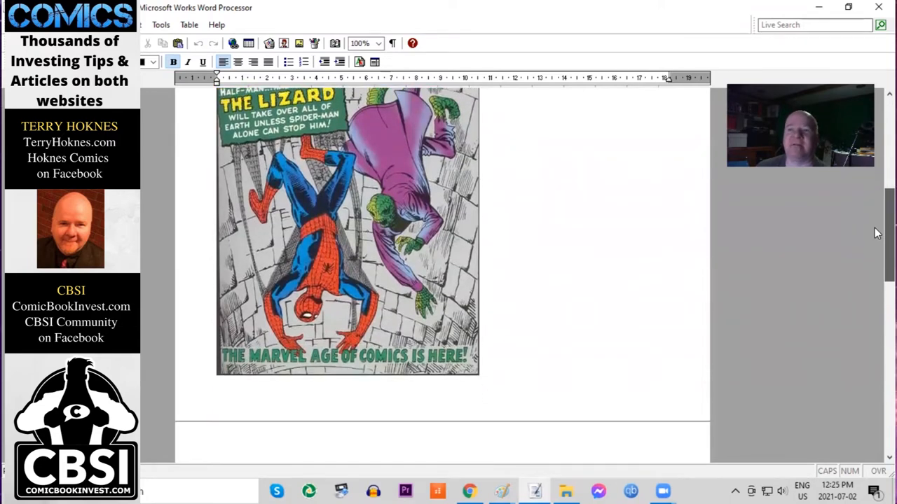
pyautogui.scroll(-3)
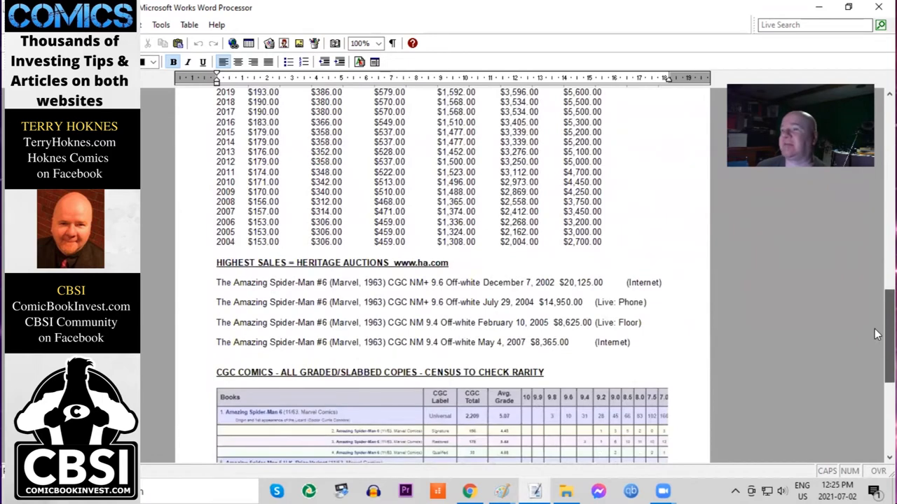
pyautogui.scroll(-3)
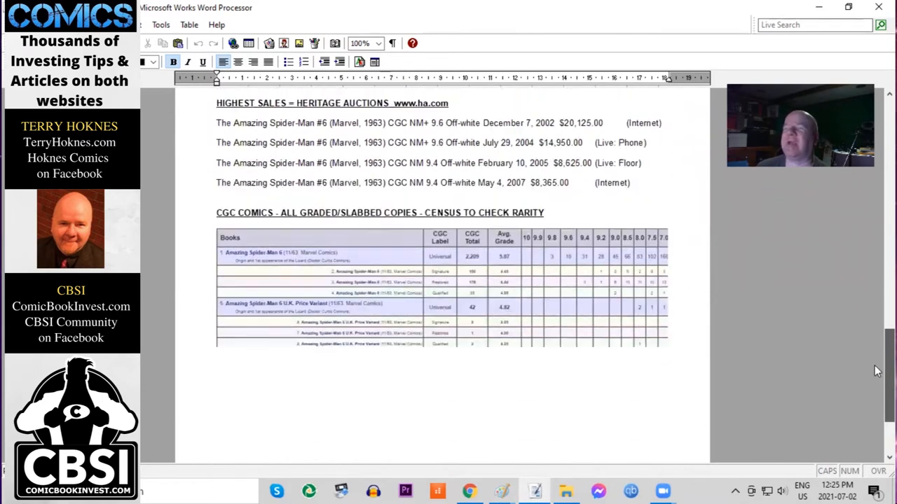
pyautogui.scroll(3)
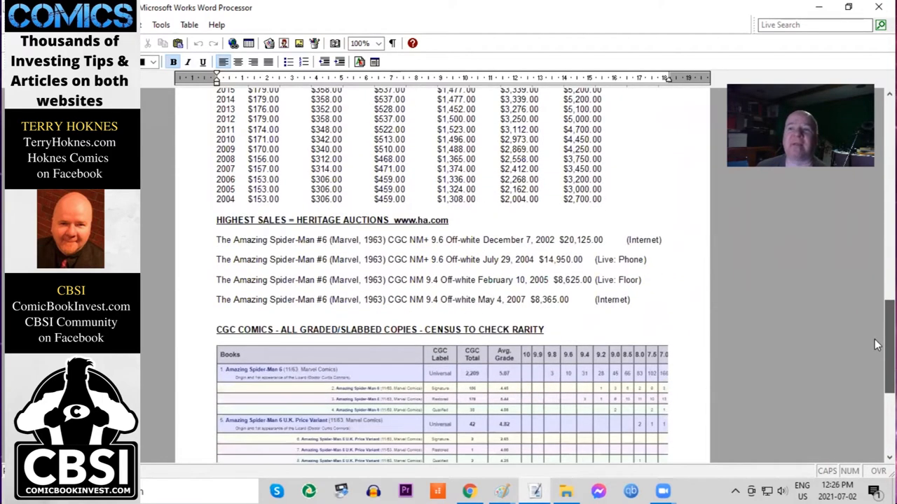
pyautogui.scroll(3)
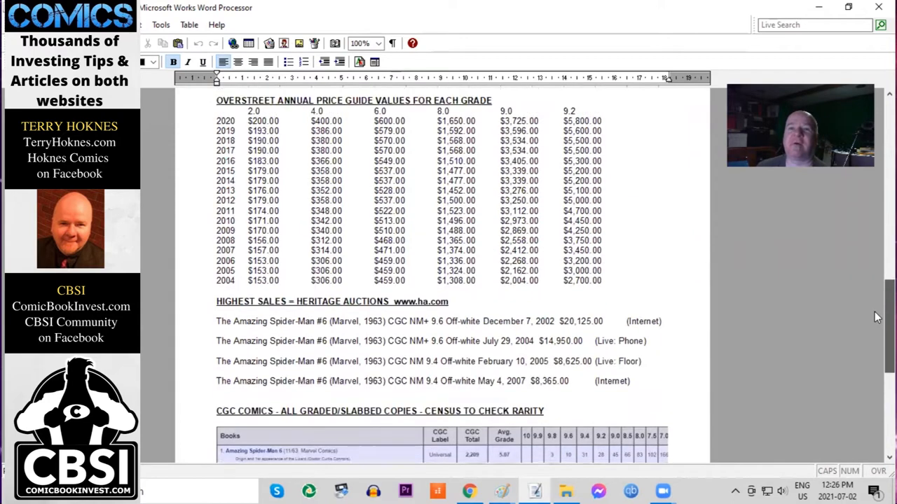
pyautogui.scroll(3)
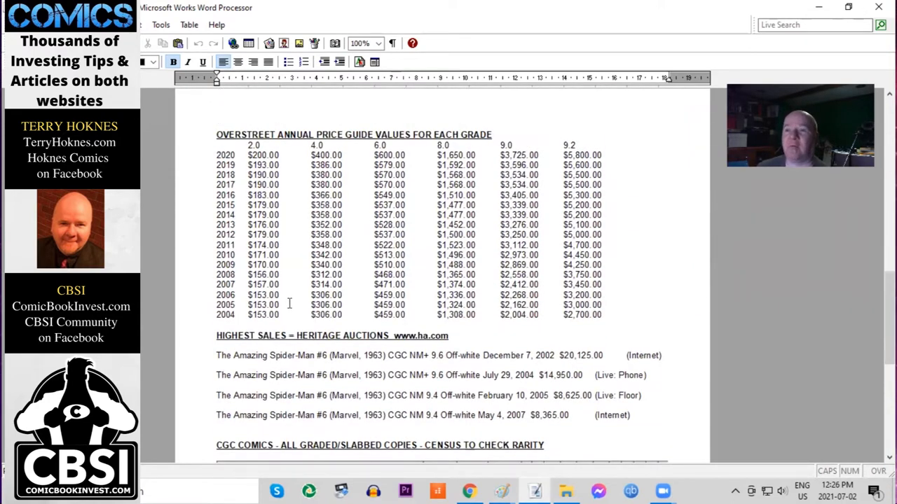
pyautogui.moveTo(696, 255)
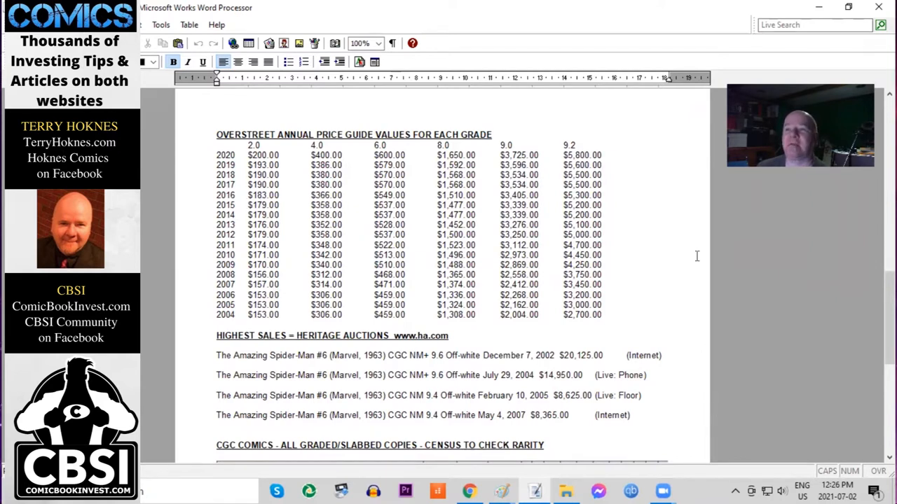
pyautogui.moveTo(229, 208)
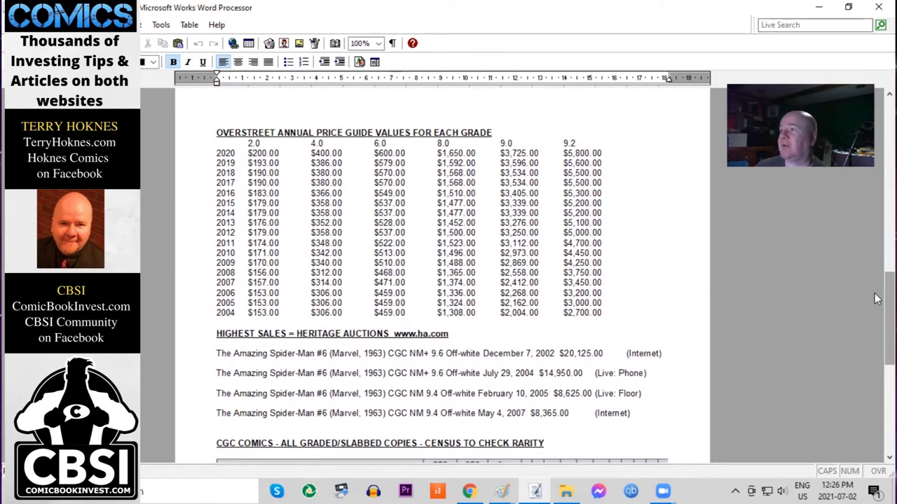
pyautogui.scroll(-3)
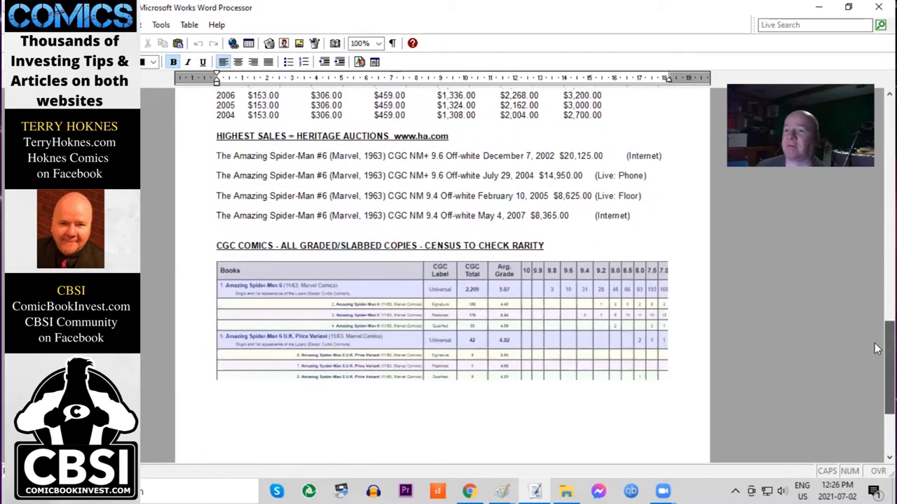
pyautogui.scroll(-3)
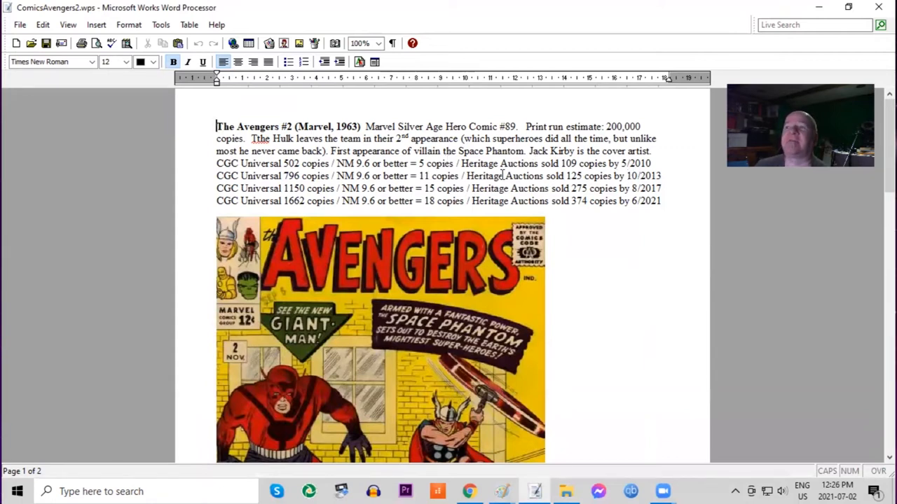
pyautogui.scroll(-3)
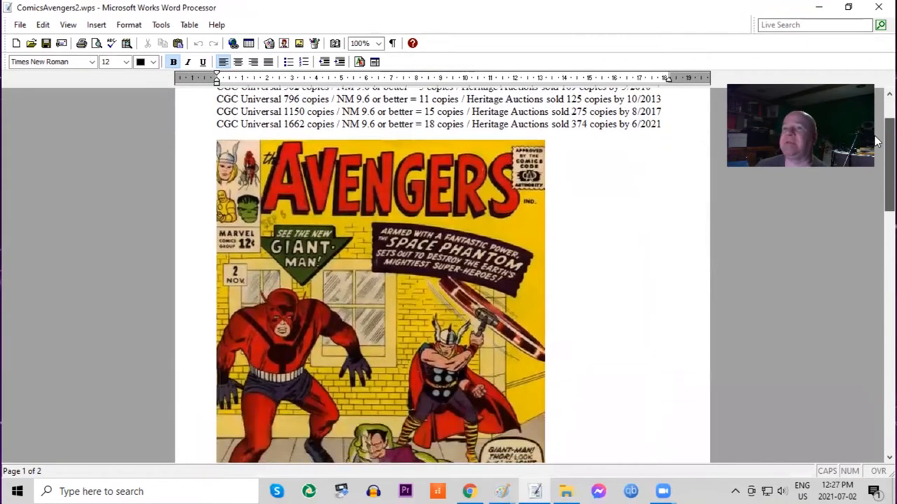
pyautogui.scroll(-3)
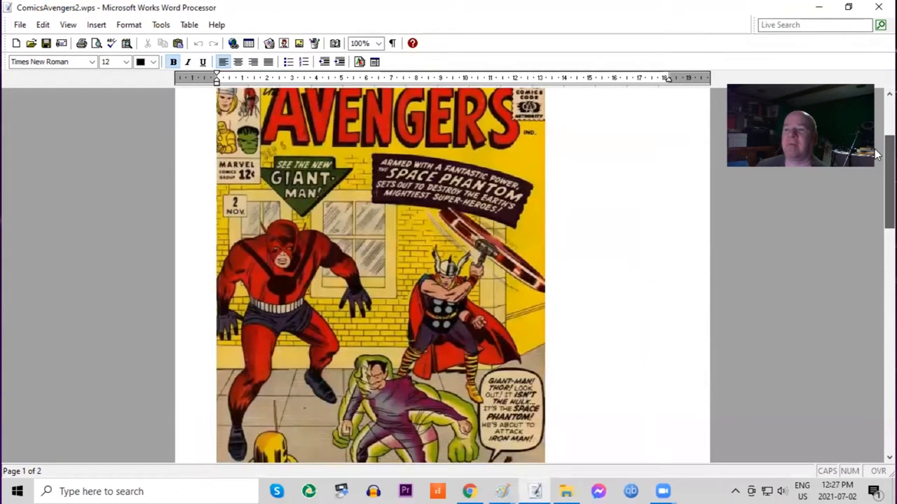
pyautogui.scroll(-3)
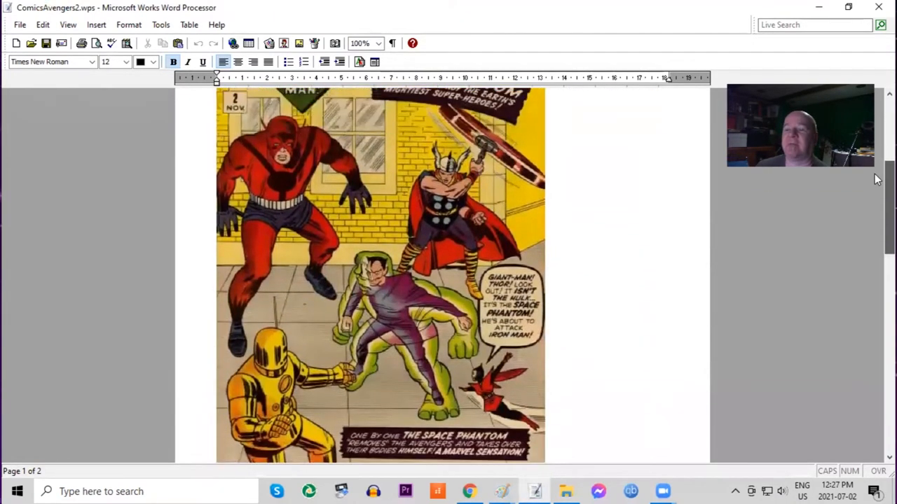
pyautogui.scroll(3)
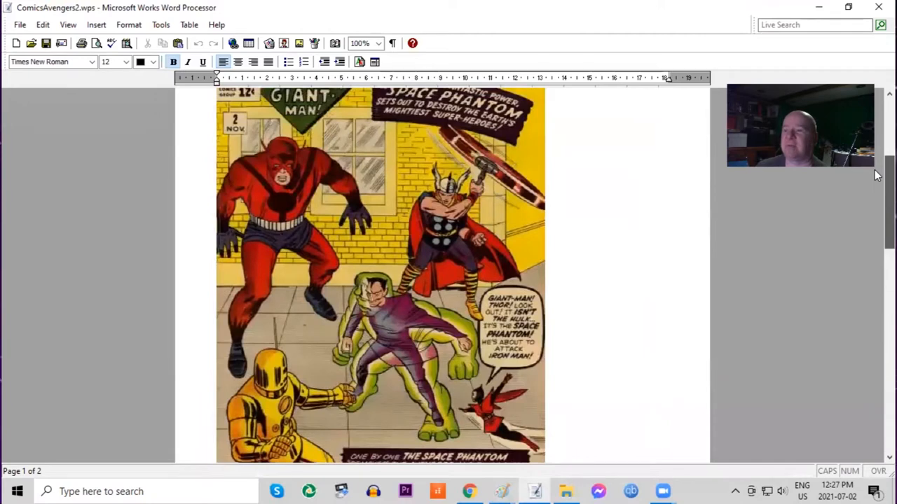
pyautogui.scroll(3)
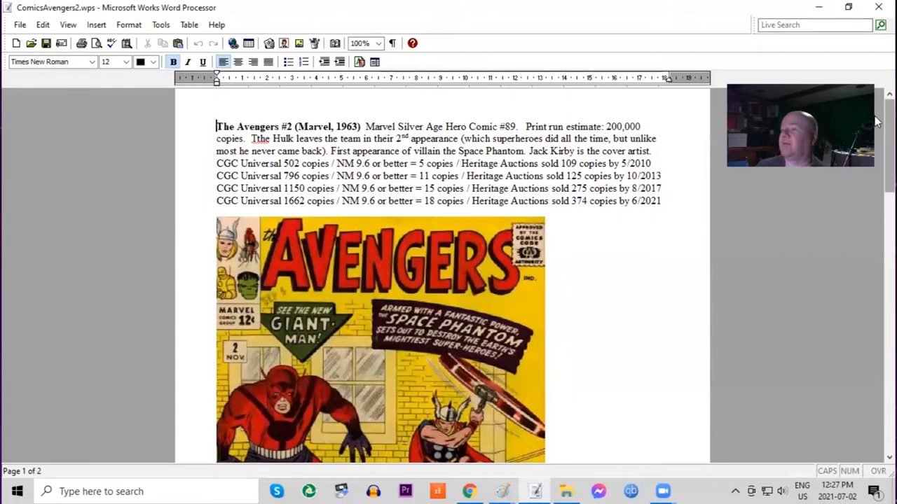
pyautogui.scroll(-3)
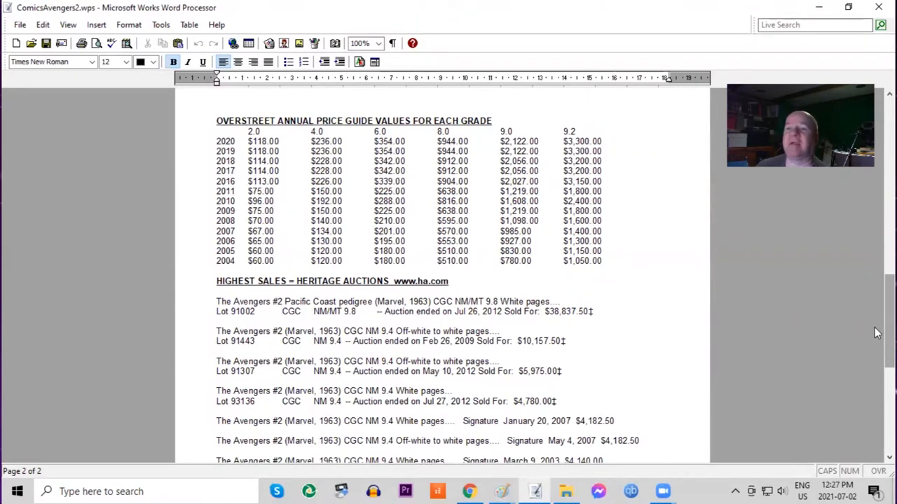
pyautogui.scroll(-3)
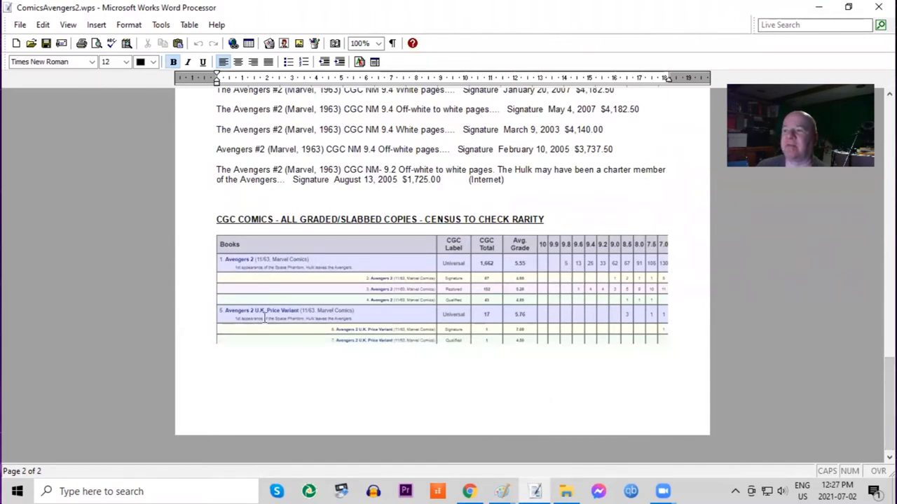
pyautogui.moveTo(765, 218)
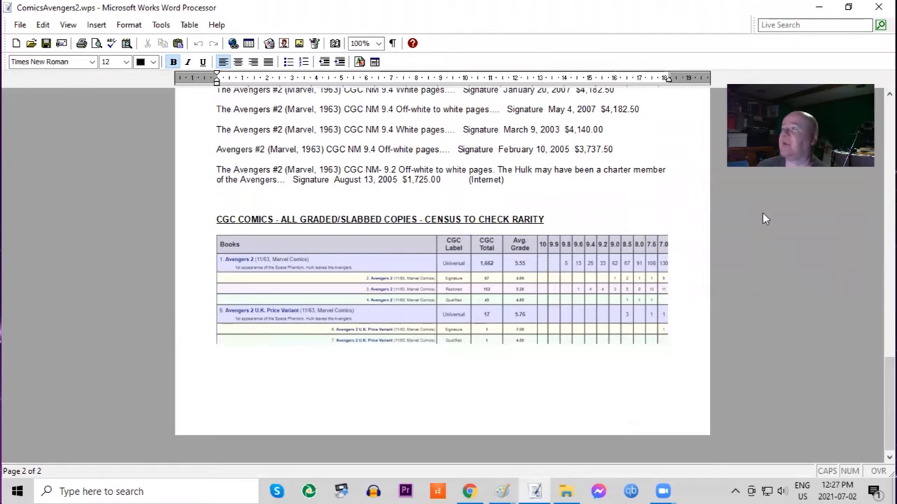
pyautogui.moveTo(490, 454)
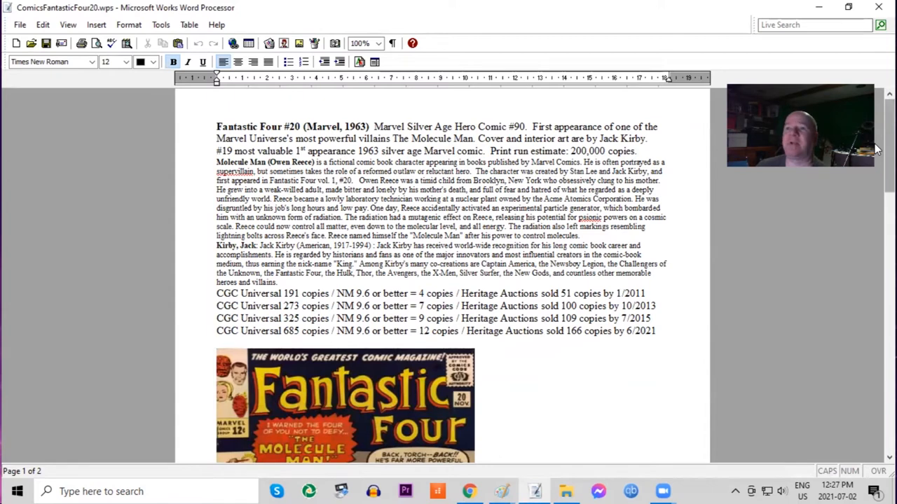
pyautogui.scroll(-3)
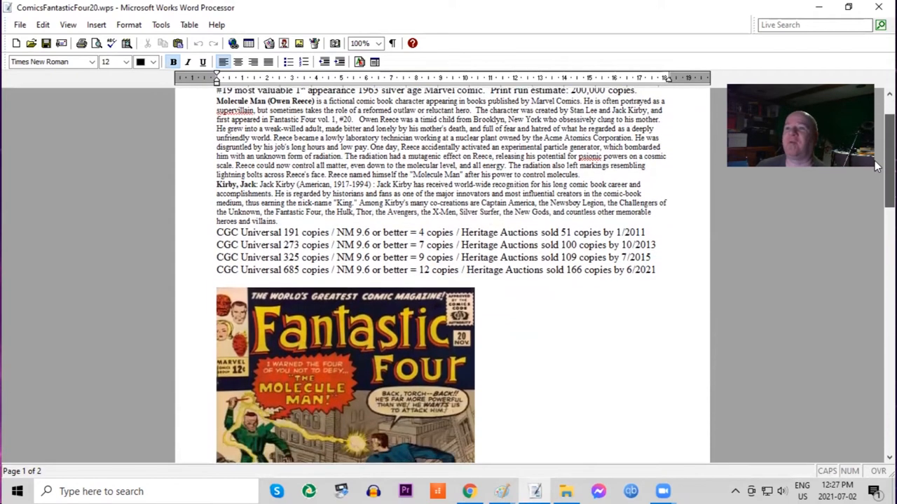
pyautogui.scroll(-3)
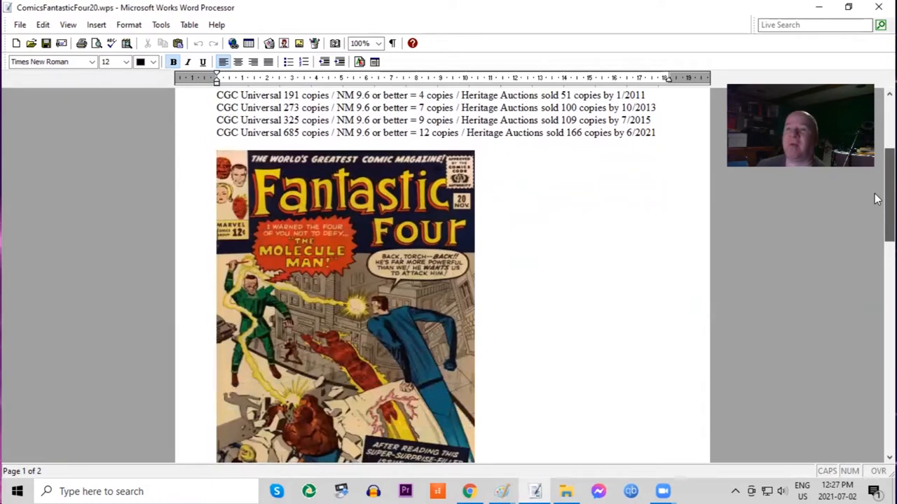
pyautogui.scroll(-3)
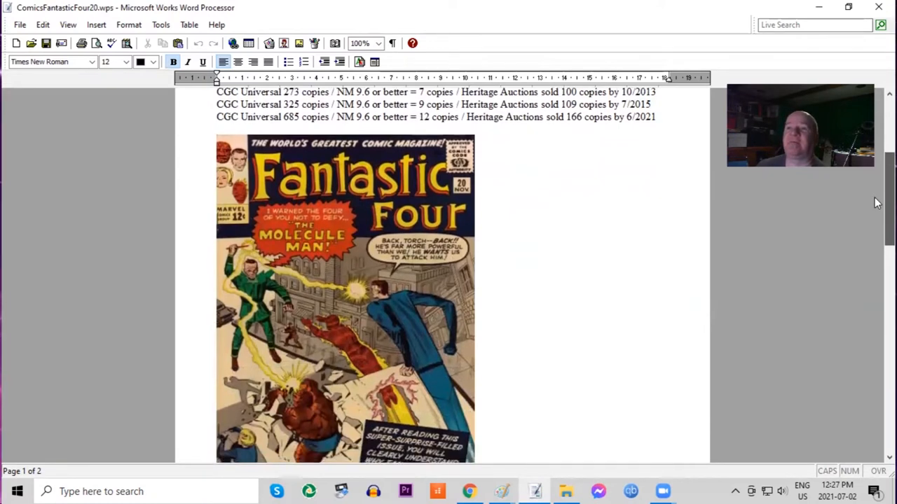
pyautogui.scroll(-3)
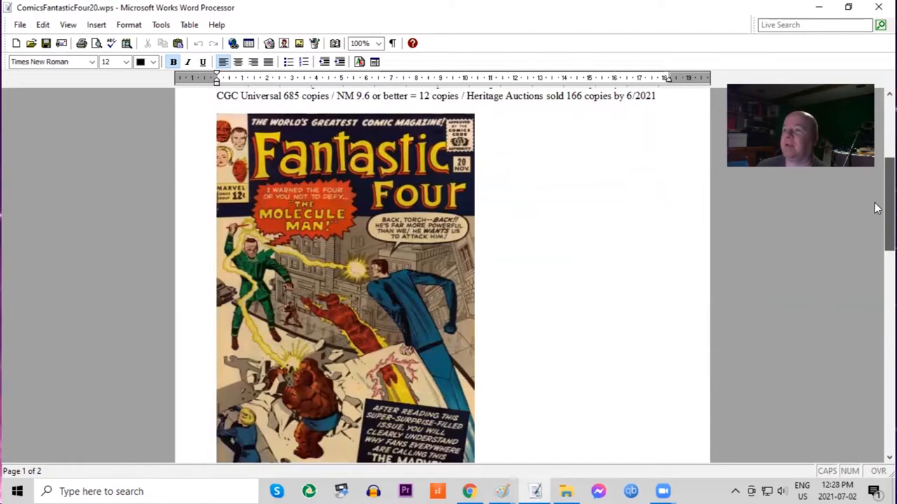
pyautogui.scroll(3)
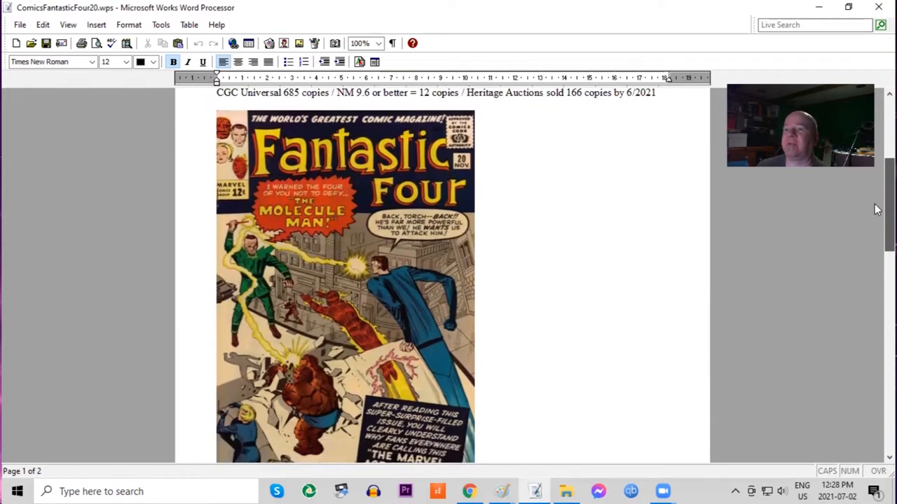
pyautogui.scroll(-3)
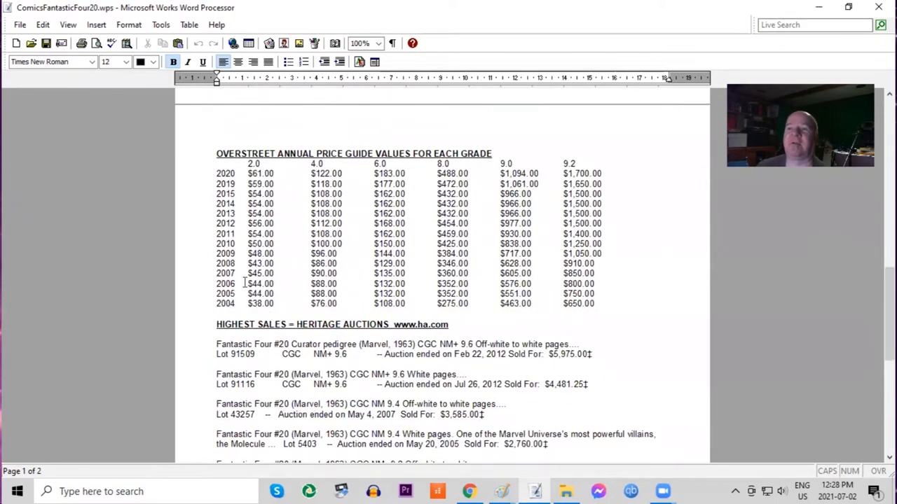
pyautogui.moveTo(665, 314)
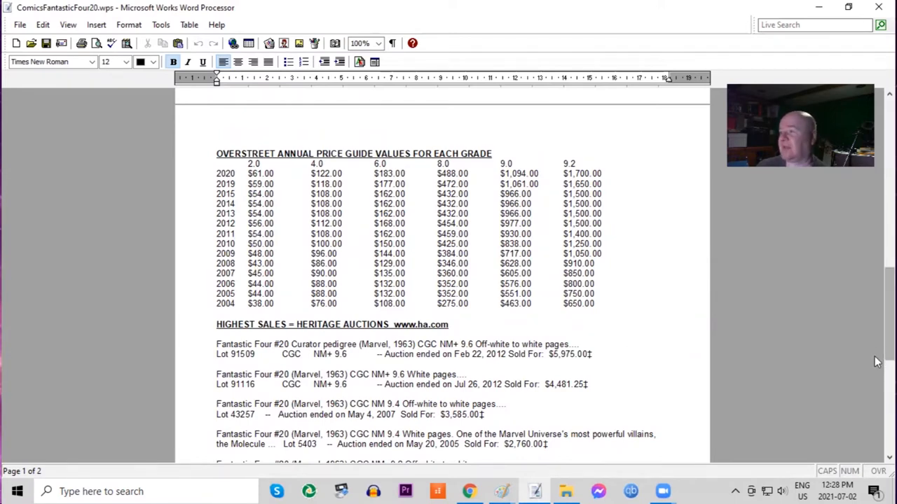
pyautogui.scroll(-3)
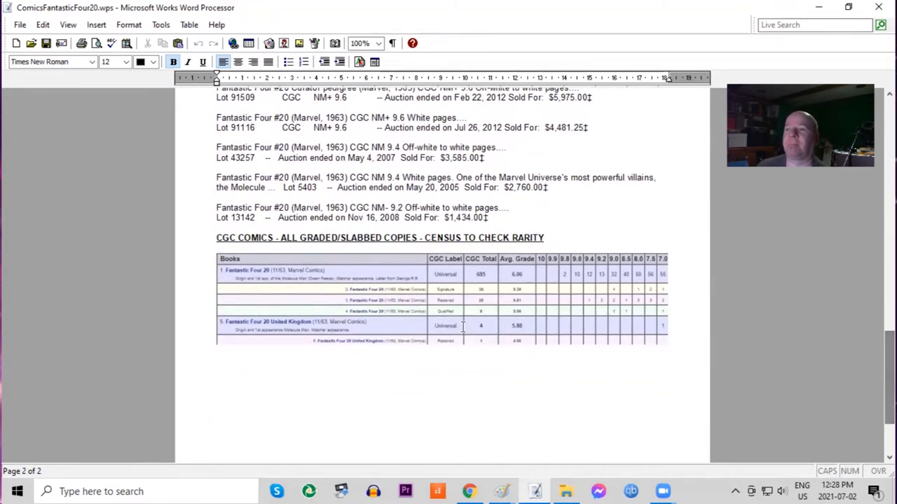
pyautogui.moveTo(573, 280)
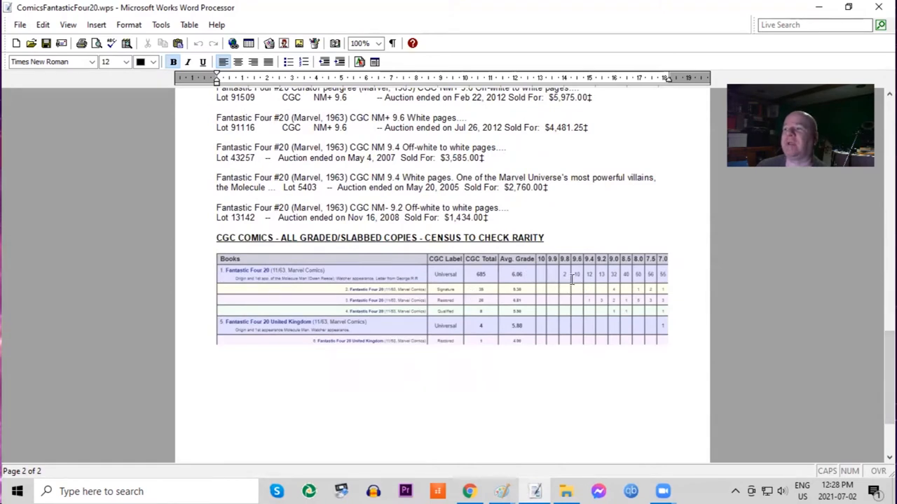
pyautogui.moveTo(299, 330)
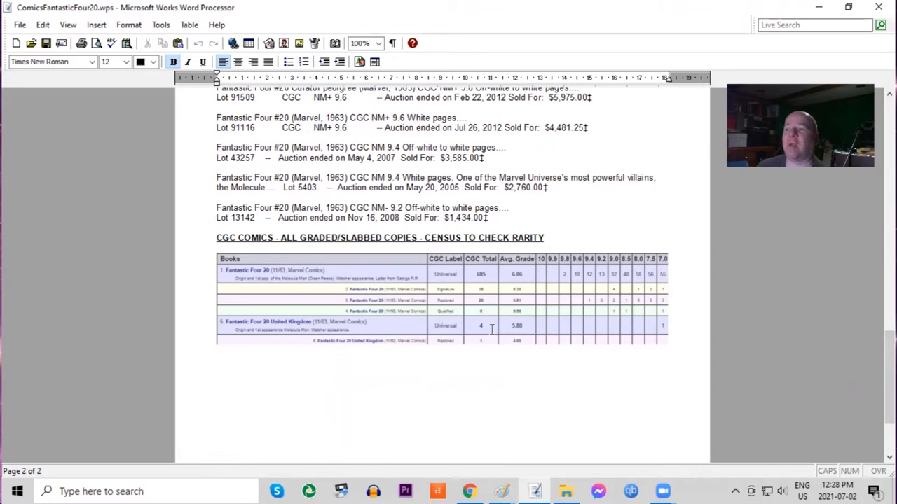
pyautogui.moveTo(730, 217)
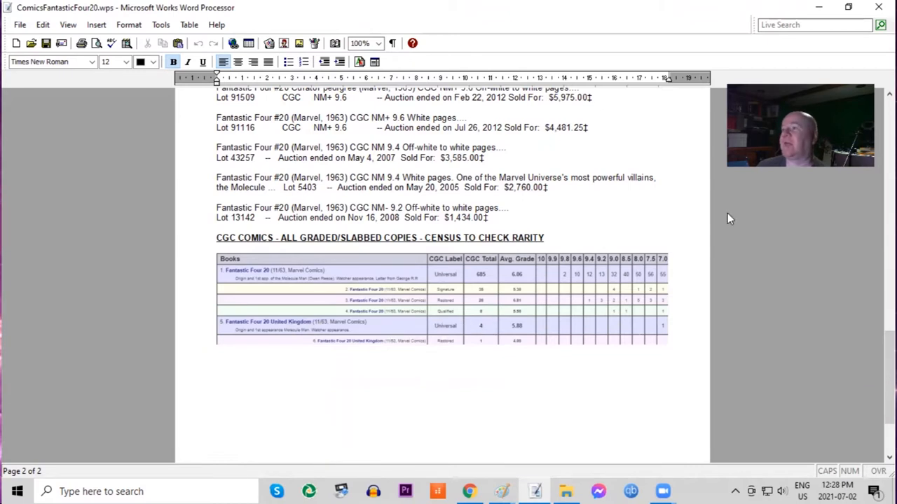
pyautogui.moveTo(532, 489)
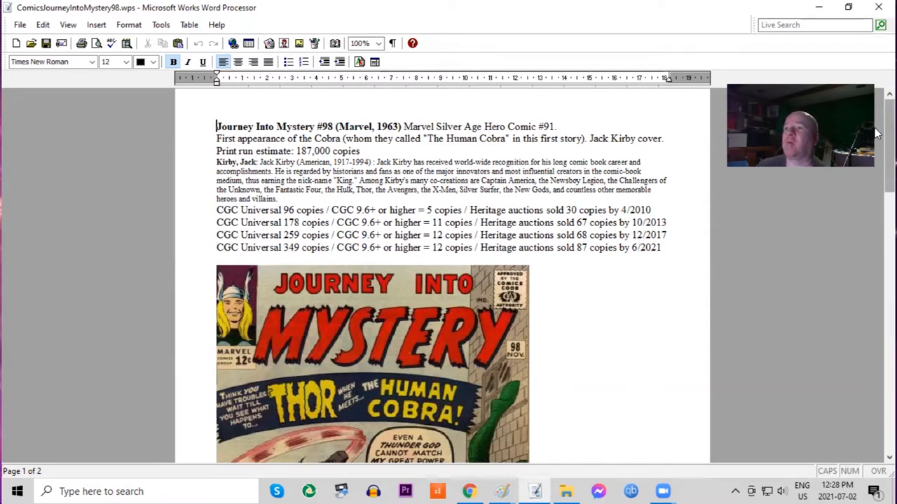
pyautogui.scroll(-3)
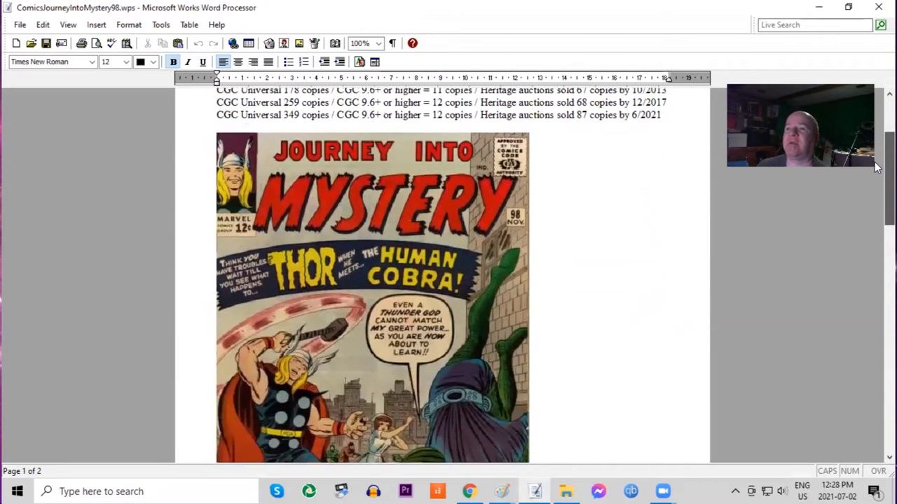
pyautogui.scroll(-3)
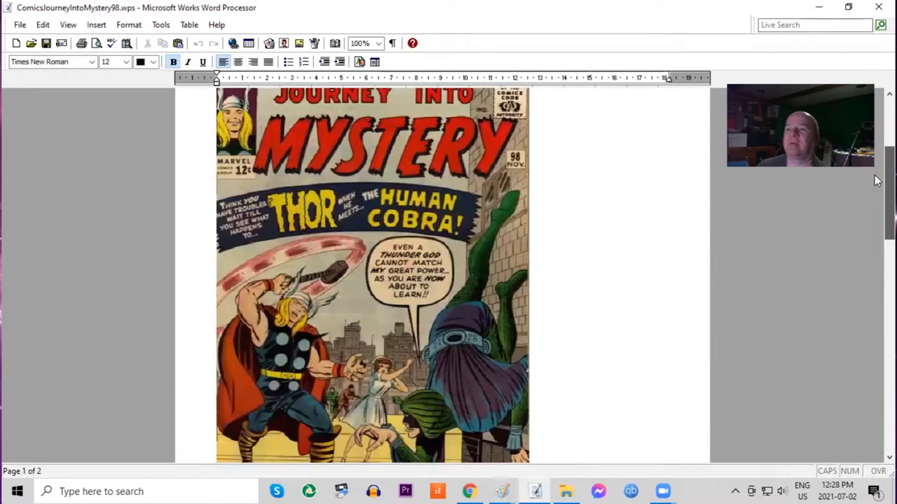
pyautogui.scroll(3)
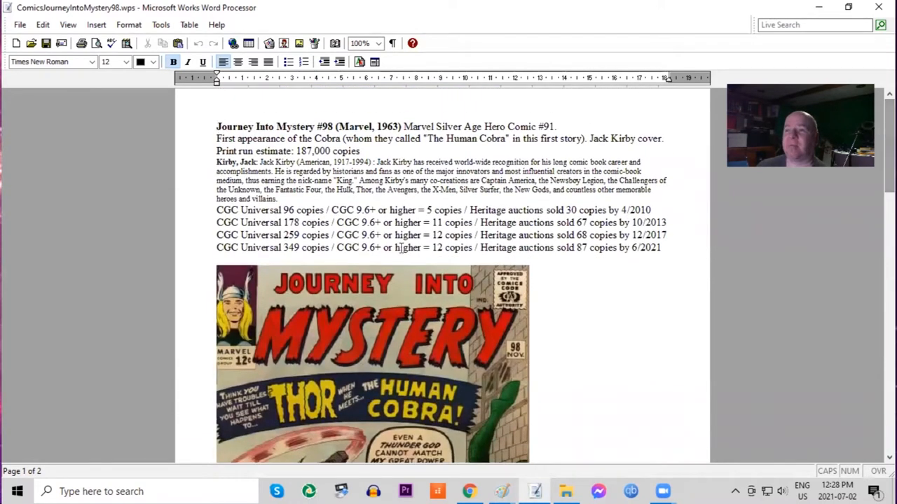
pyautogui.scroll(-3)
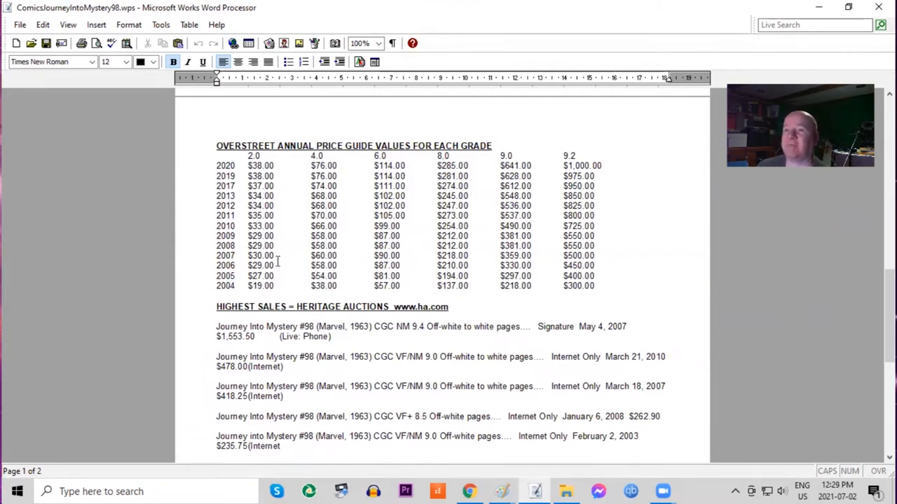
pyautogui.moveTo(598, 300)
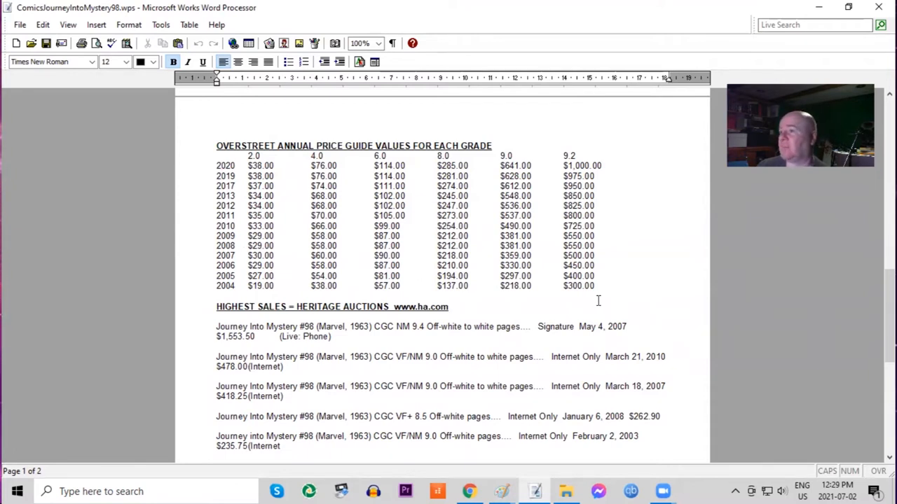
pyautogui.moveTo(611, 202)
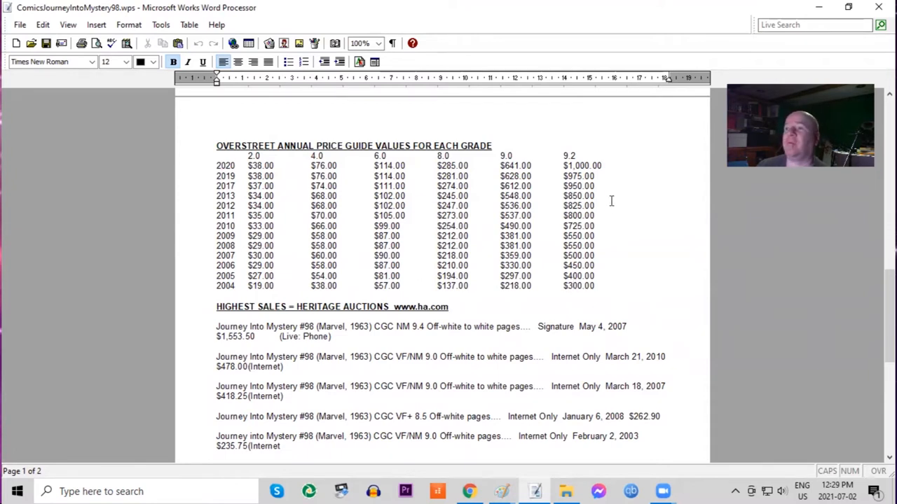
pyautogui.scroll(-3)
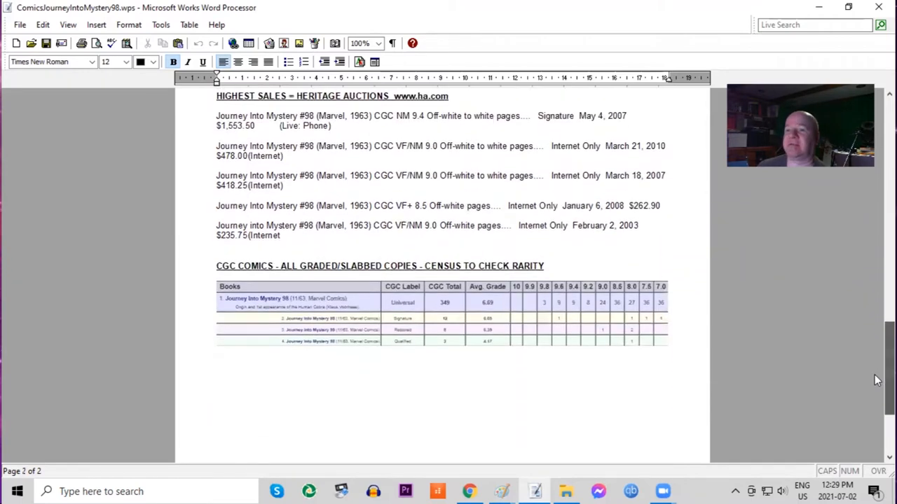
pyautogui.scroll(-3)
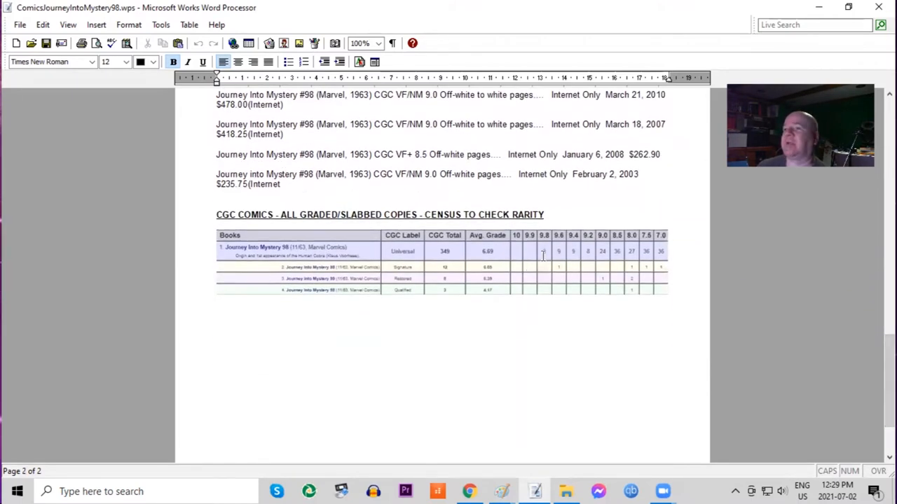
pyautogui.moveTo(216, 311)
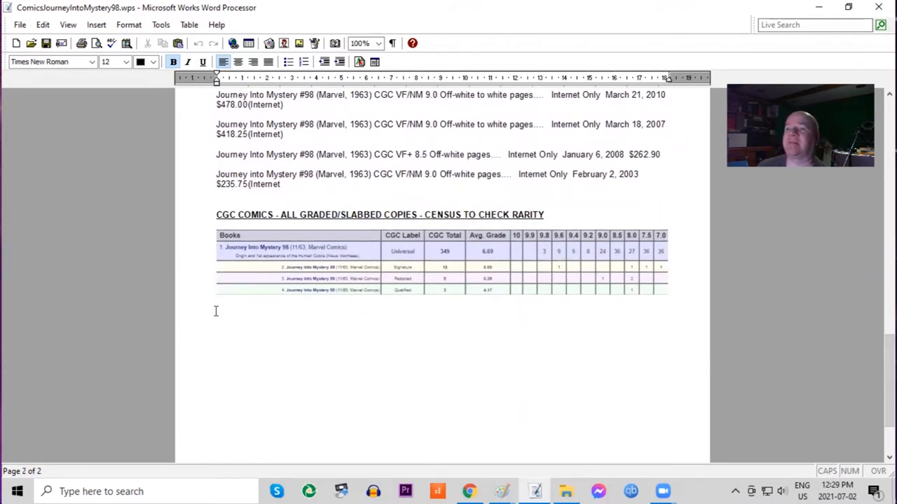
pyautogui.moveTo(694, 167)
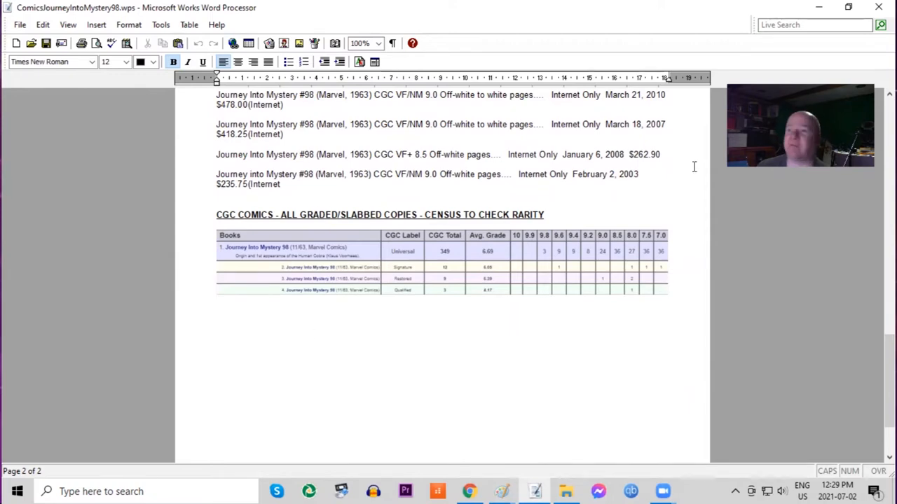
pyautogui.moveTo(704, 135)
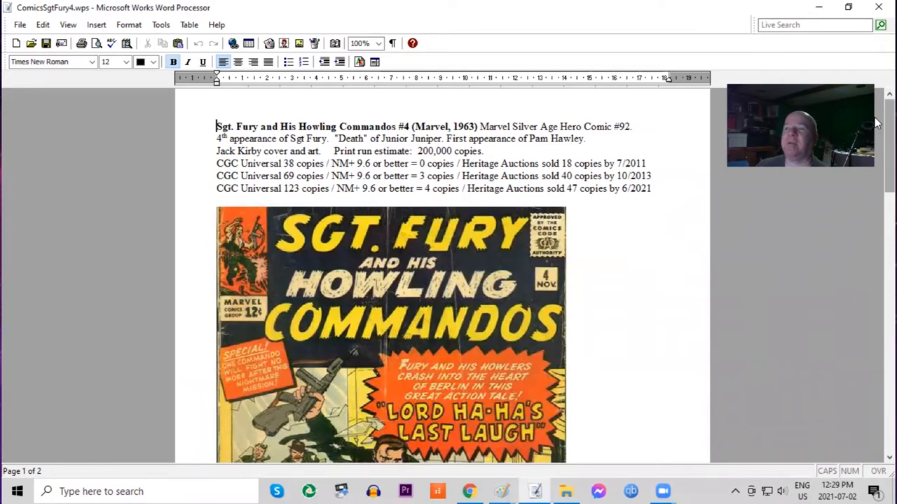
pyautogui.scroll(-3)
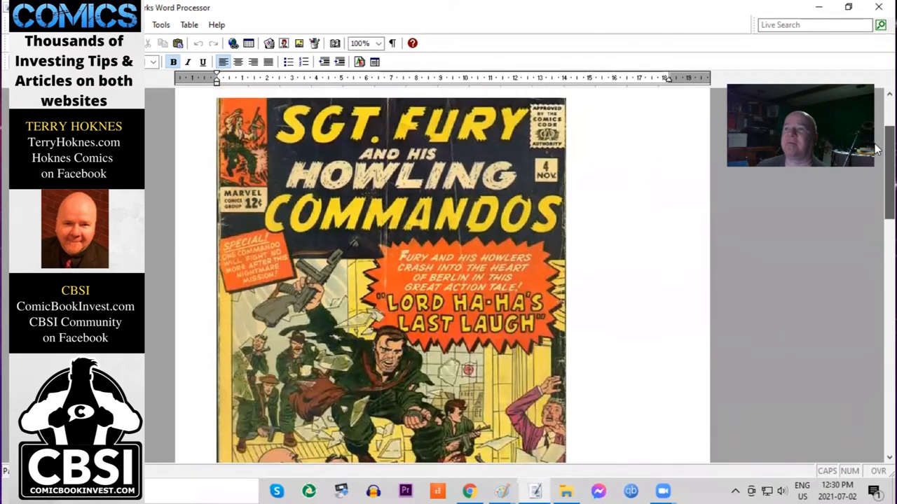
pyautogui.scroll(-3)
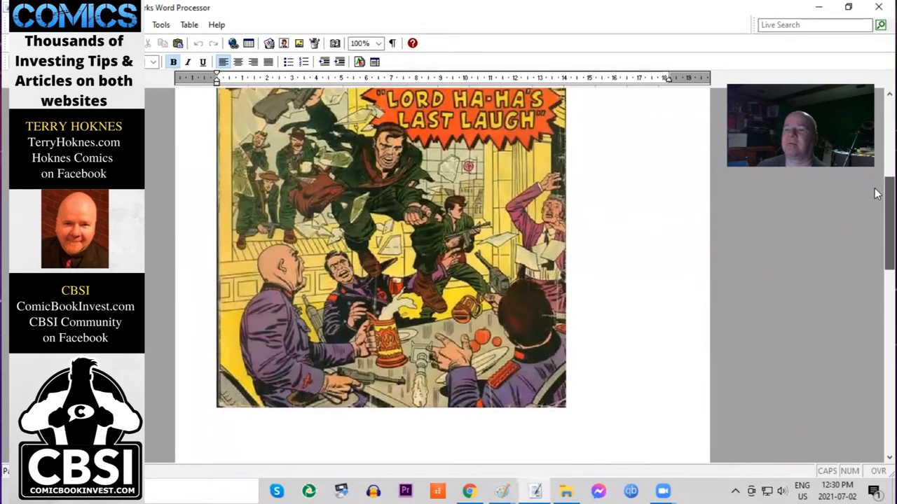
pyautogui.scroll(3)
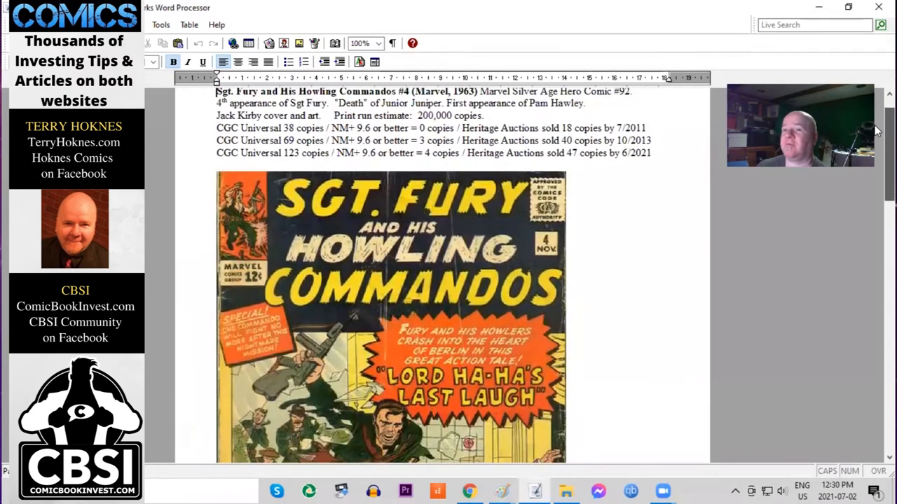
pyautogui.scroll(3)
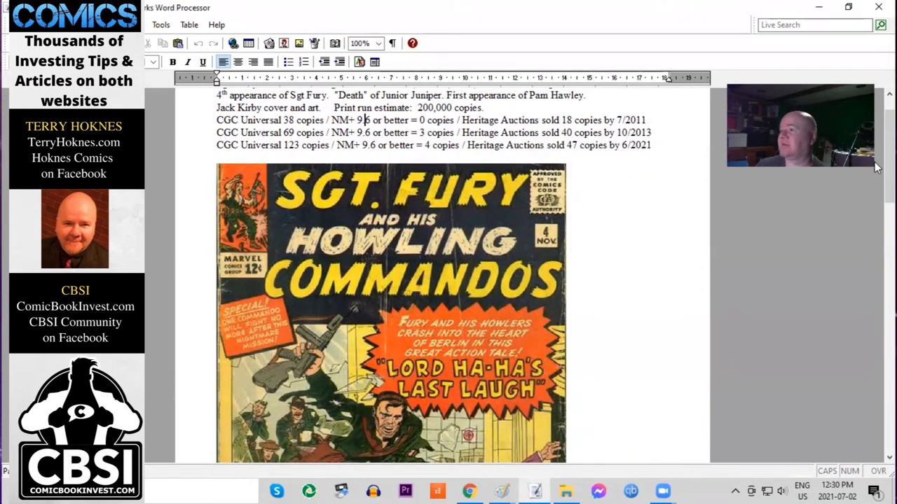
pyautogui.scroll(-3)
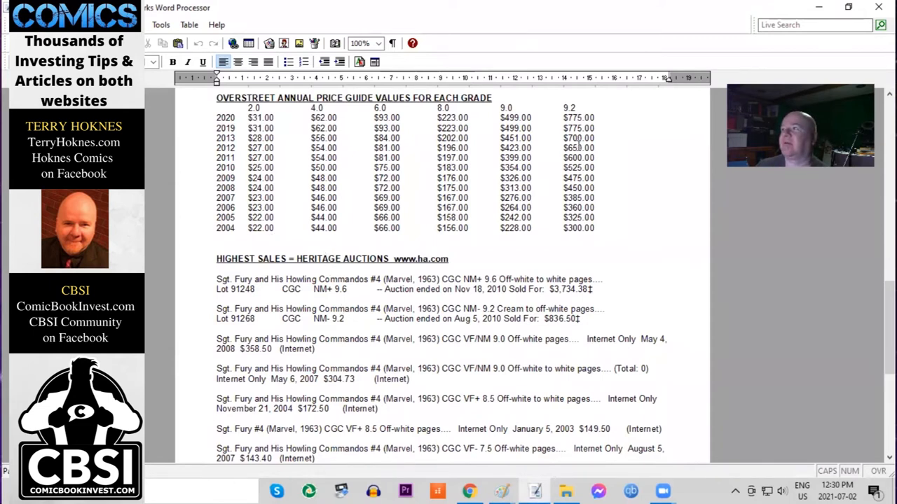
pyautogui.scroll(-3)
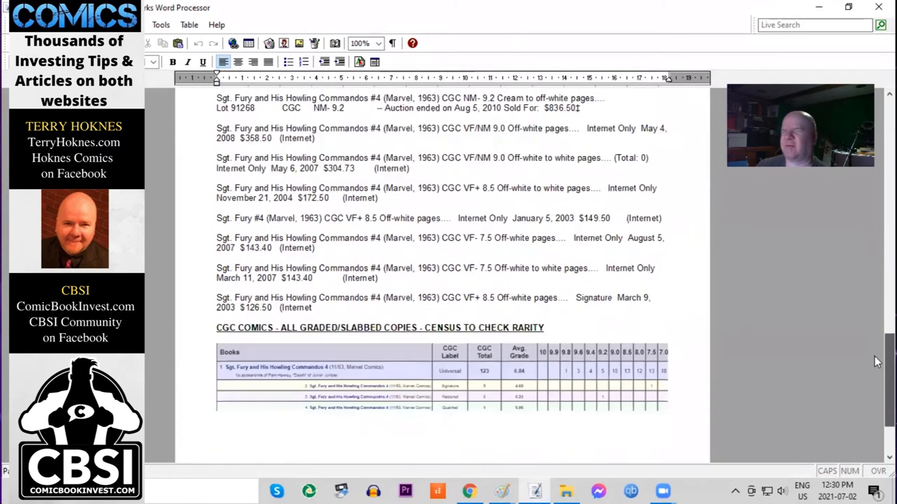
pyautogui.scroll(-3)
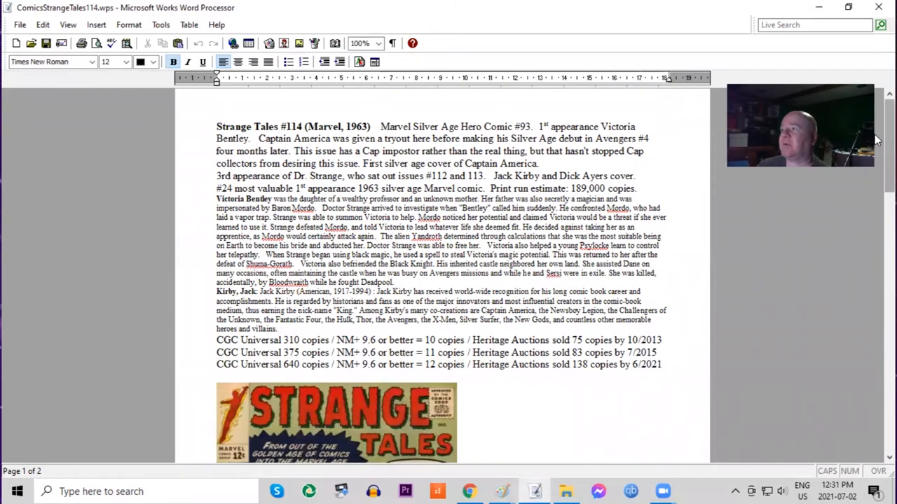
pyautogui.scroll(-3)
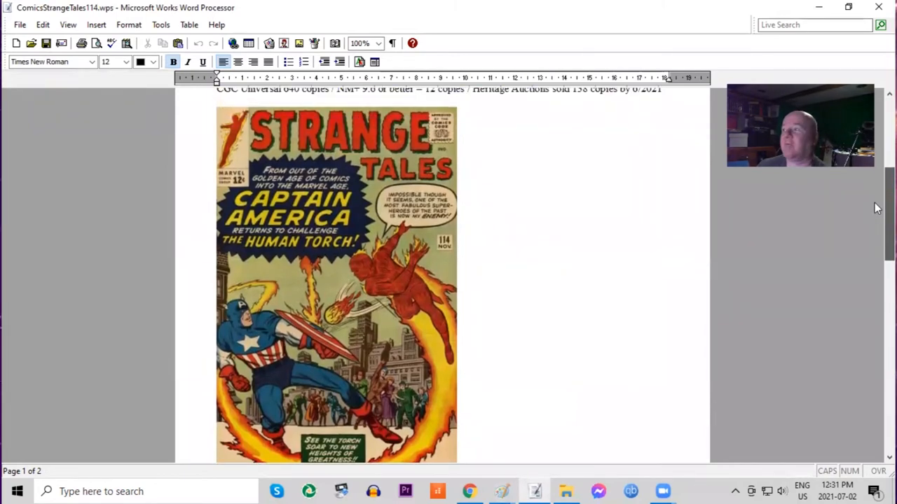
pyautogui.scroll(3)
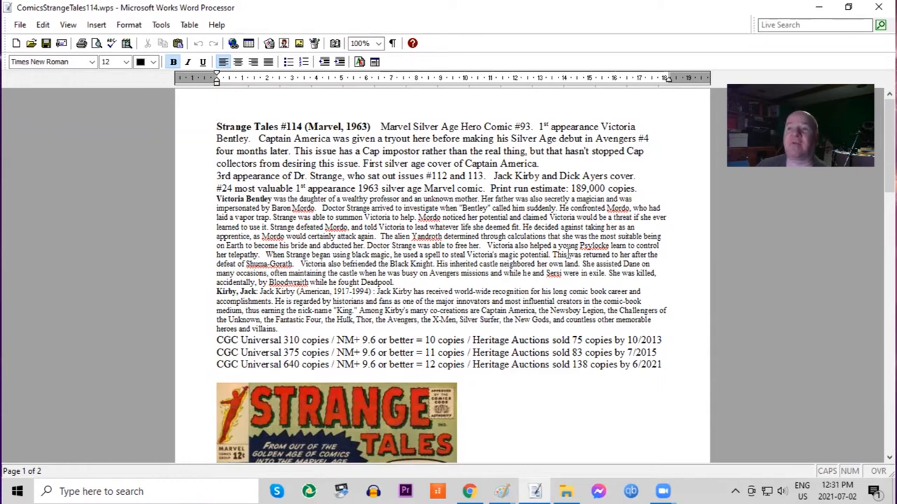
pyautogui.scroll(-3)
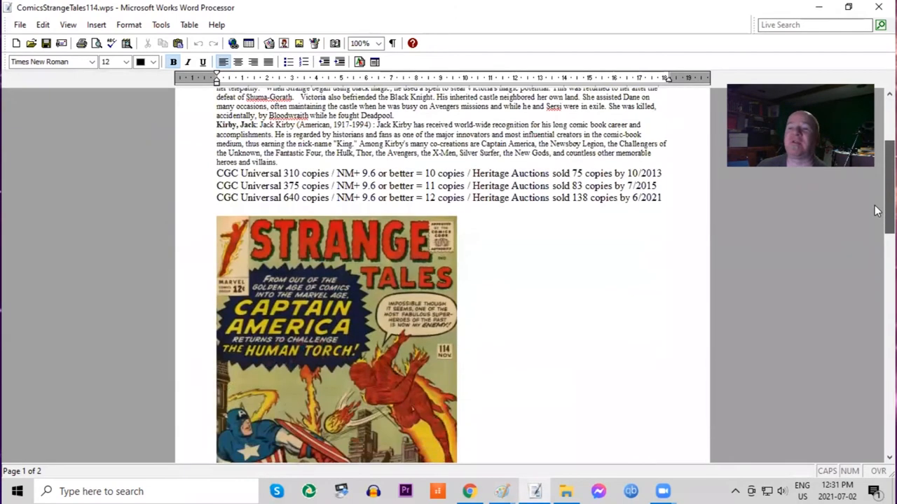
pyautogui.scroll(-3)
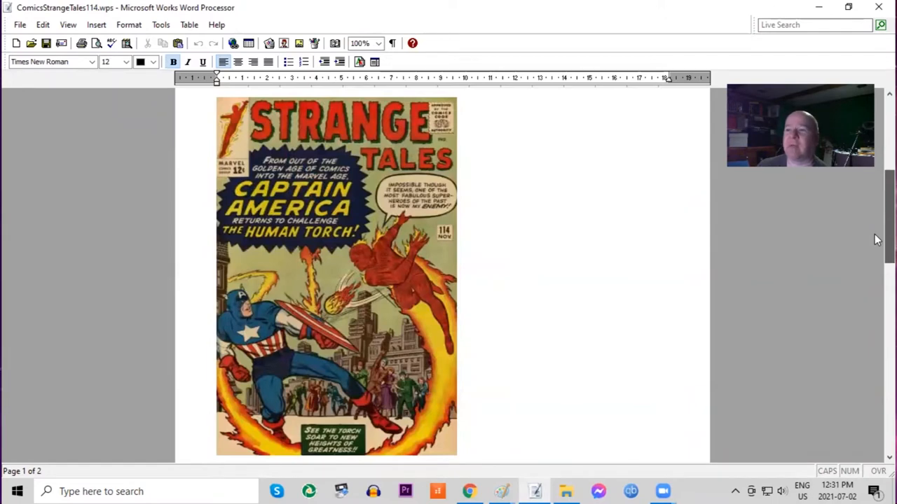
pyautogui.scroll(3)
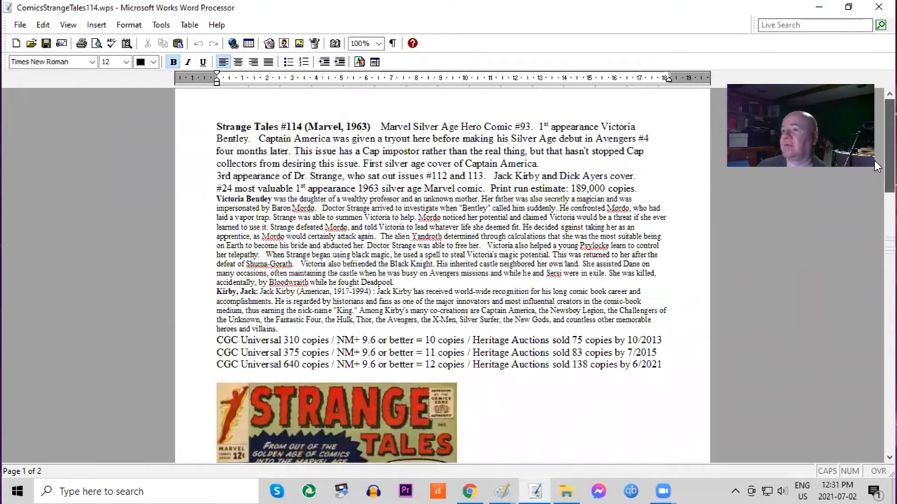
pyautogui.scroll(-3)
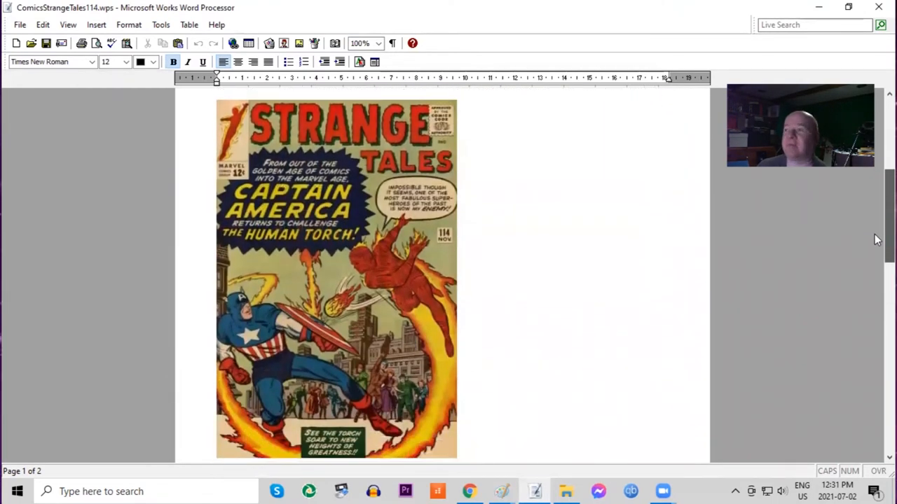
pyautogui.scroll(3)
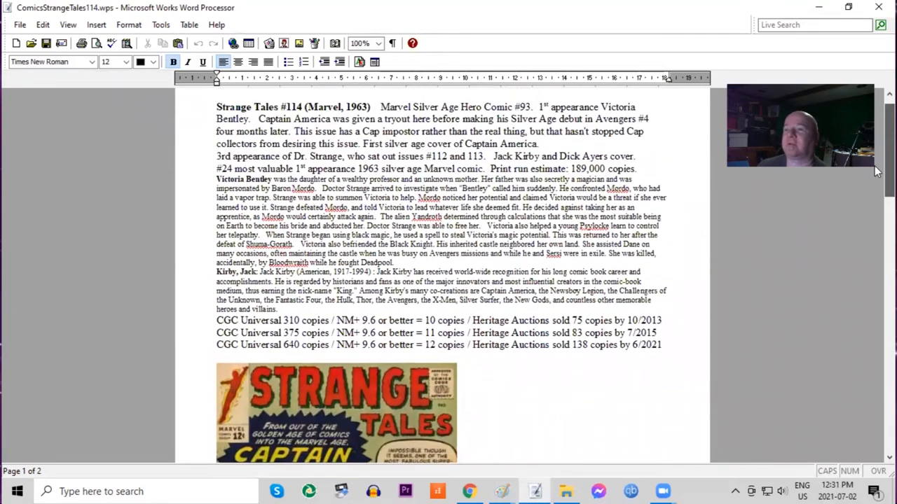
pyautogui.scroll(3)
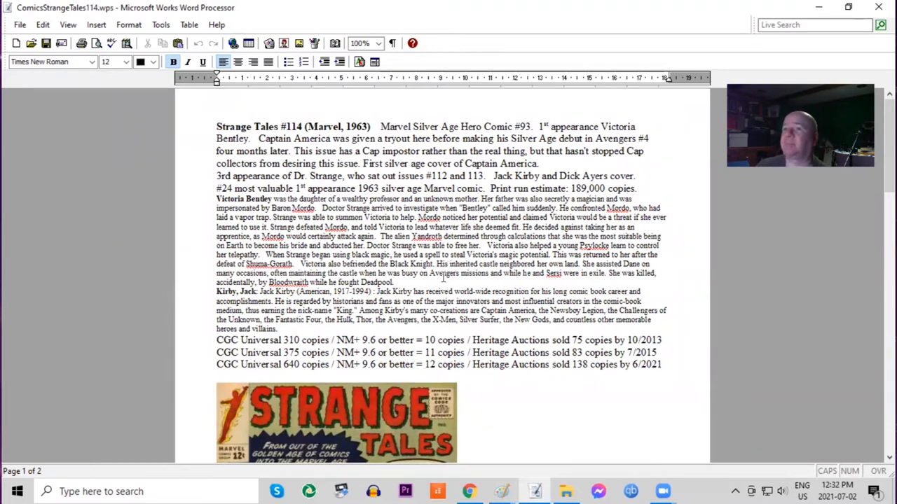
pyautogui.moveTo(876, 189)
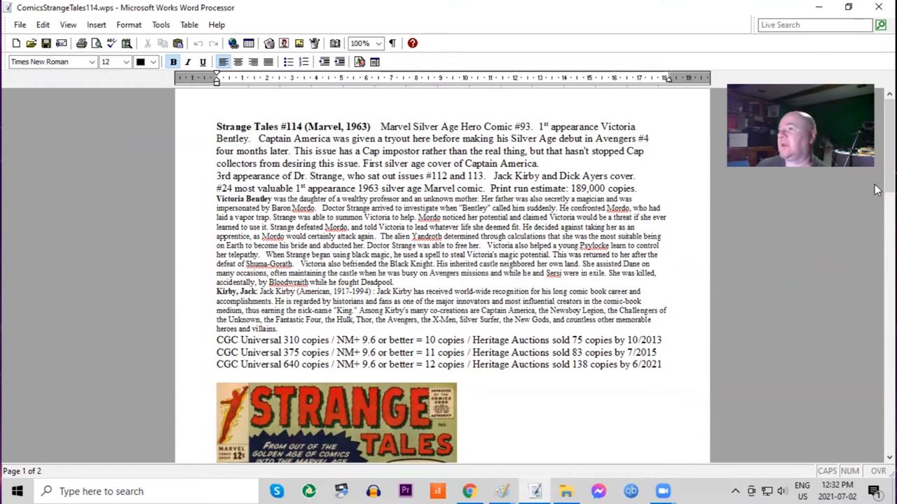
pyautogui.scroll(-3)
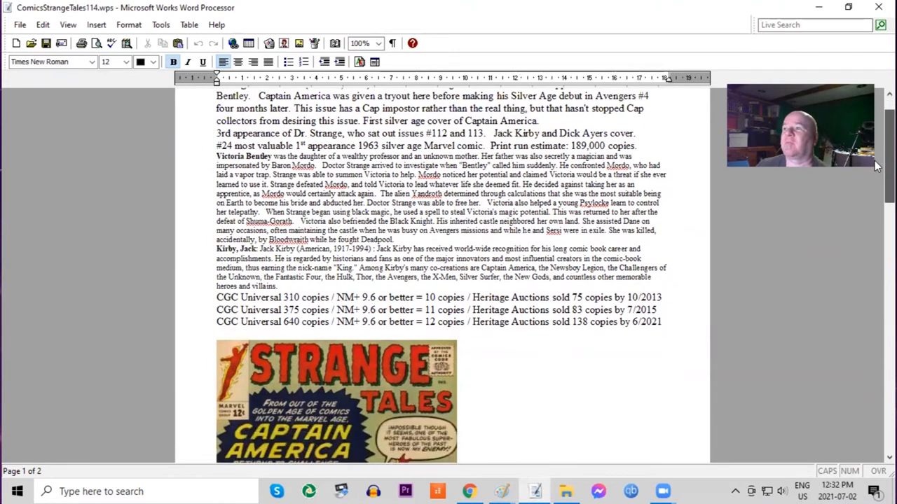
pyautogui.scroll(-3)
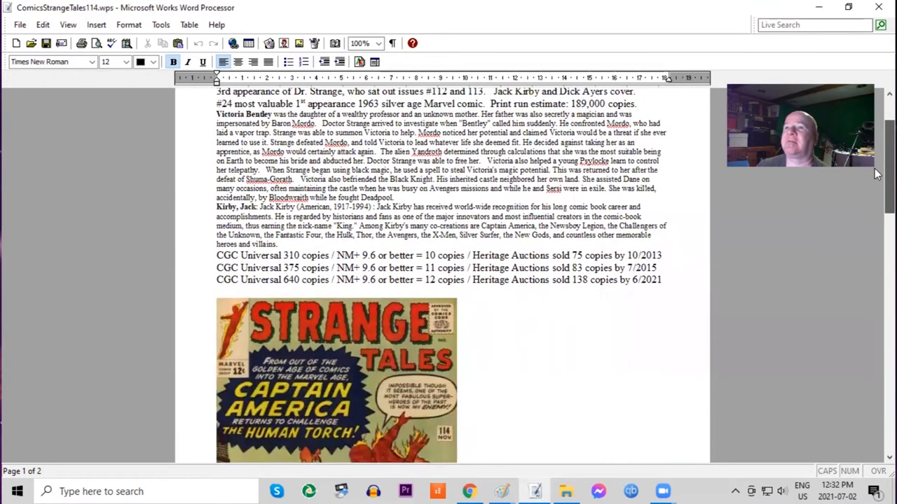
pyautogui.scroll(-3)
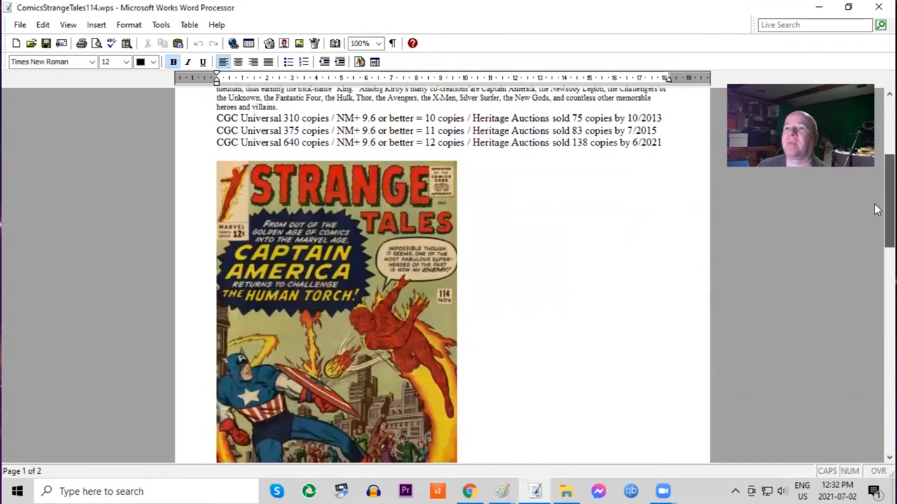
pyautogui.scroll(-3)
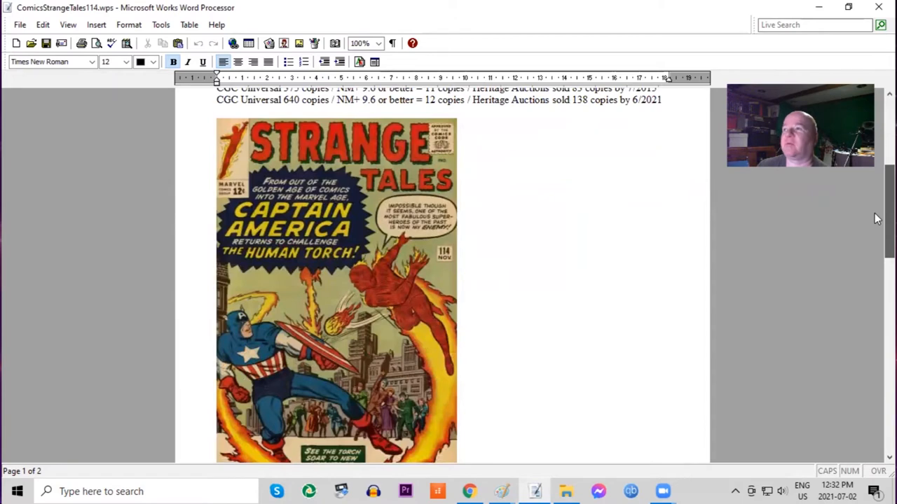
pyautogui.scroll(-3)
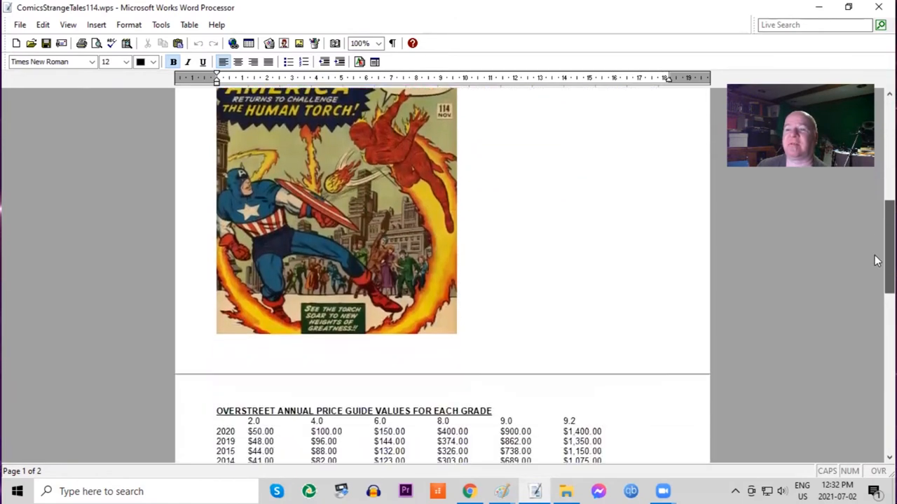
pyautogui.scroll(-3)
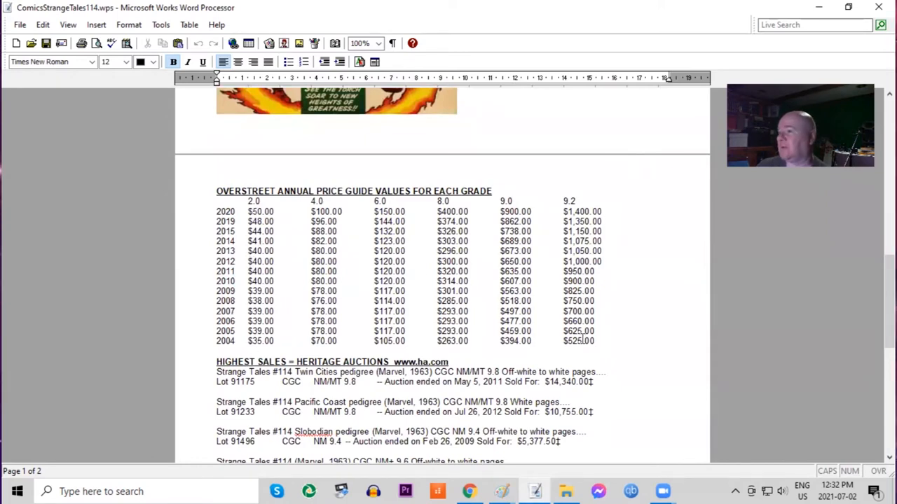
pyautogui.scroll(-3)
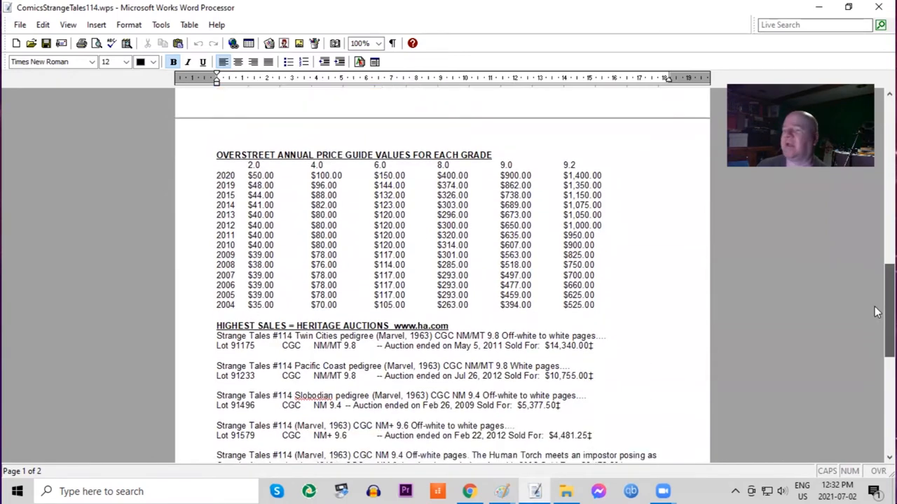
pyautogui.scroll(-3)
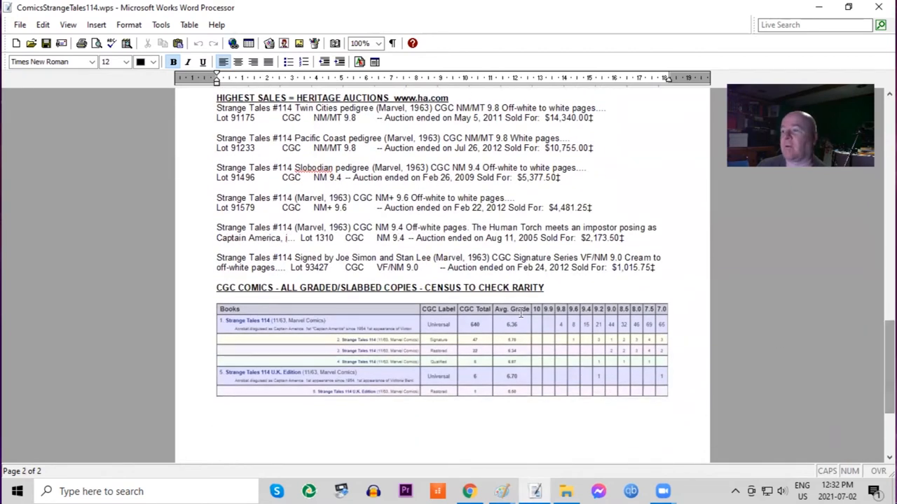
pyautogui.moveTo(558, 329)
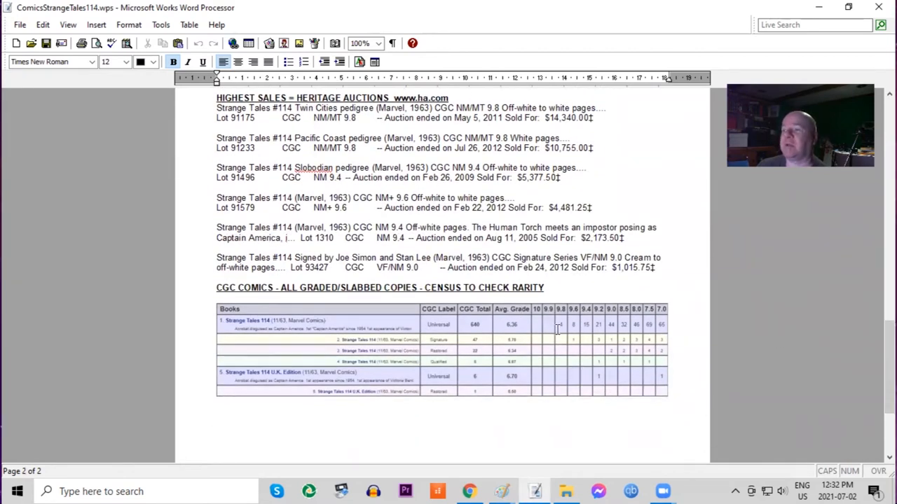
pyautogui.moveTo(595, 359)
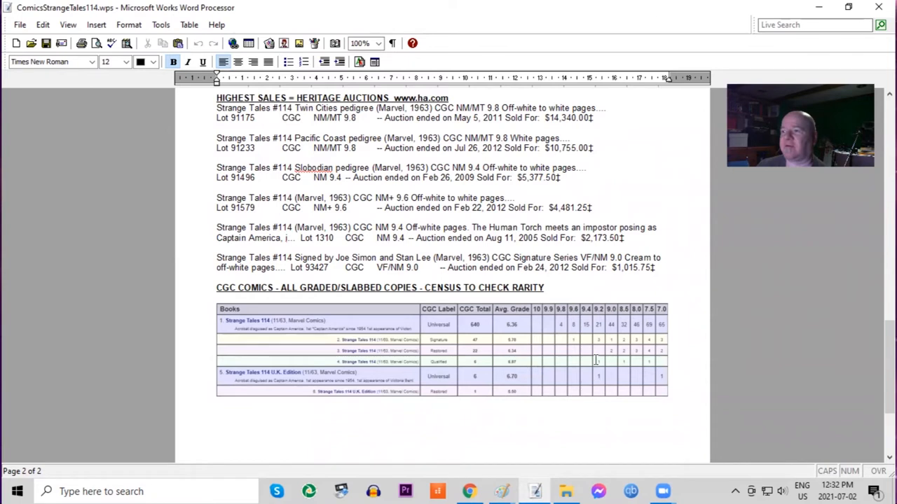
pyautogui.moveTo(850, 190)
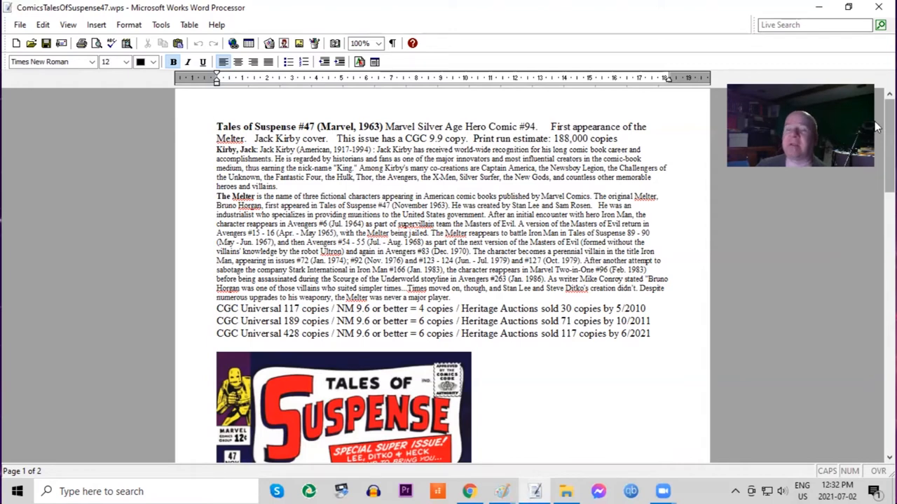
pyautogui.scroll(-3)
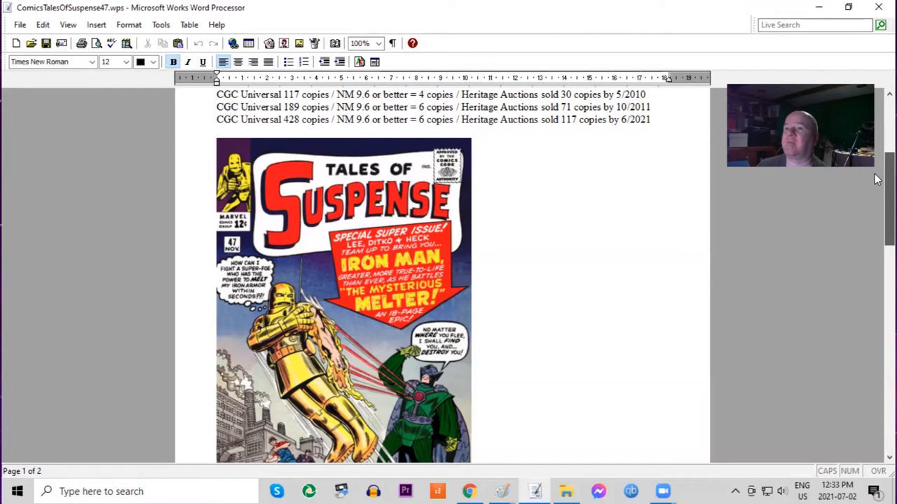
pyautogui.scroll(-3)
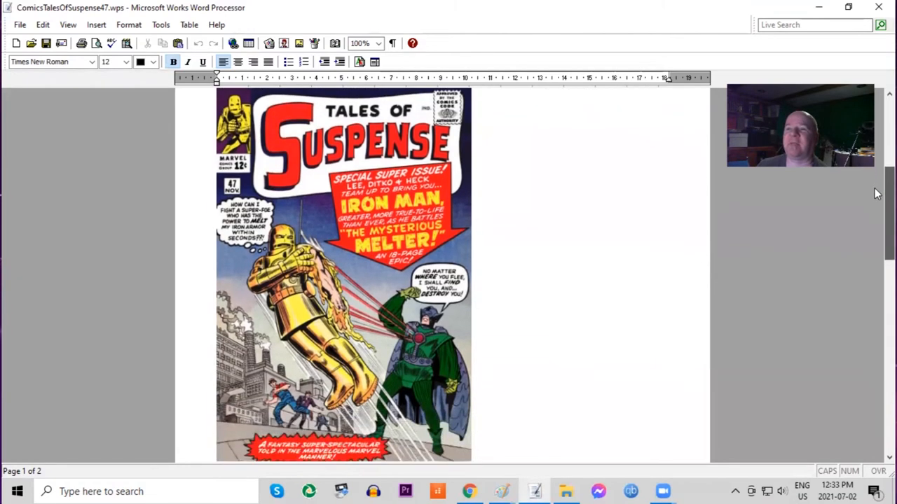
pyautogui.scroll(-3)
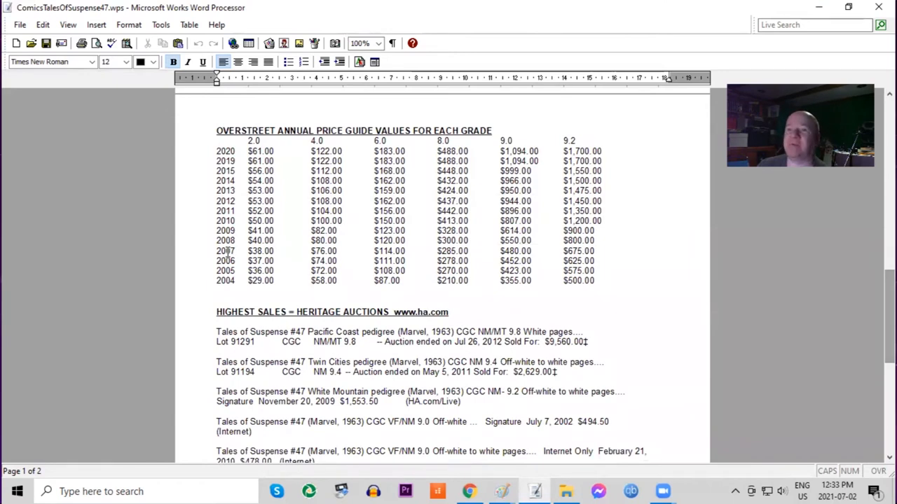
pyautogui.moveTo(281, 196)
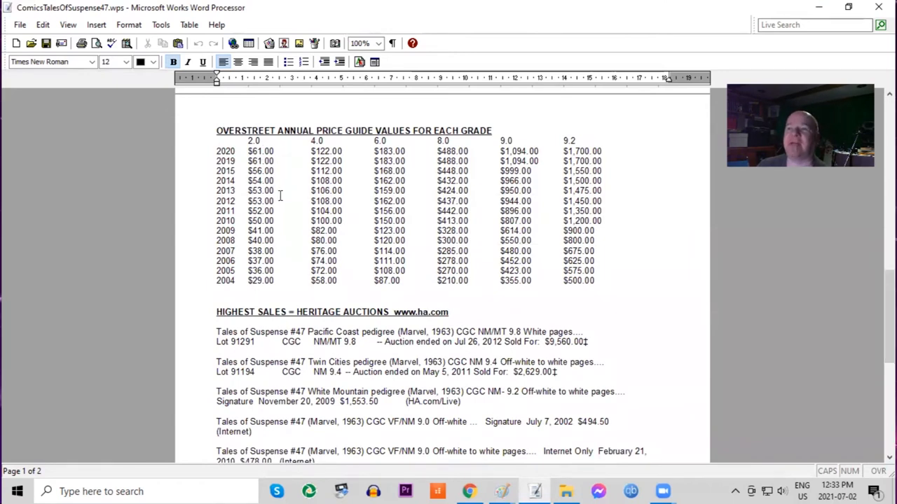
pyautogui.moveTo(604, 147)
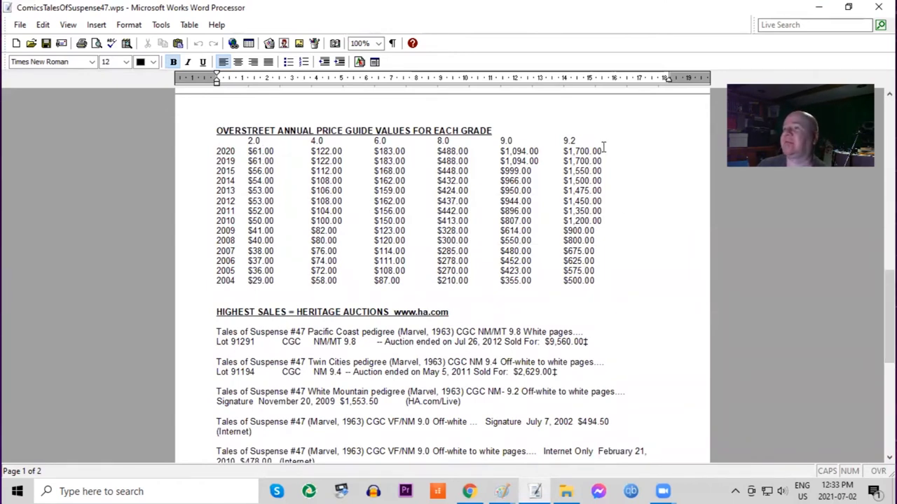
pyautogui.moveTo(878, 333)
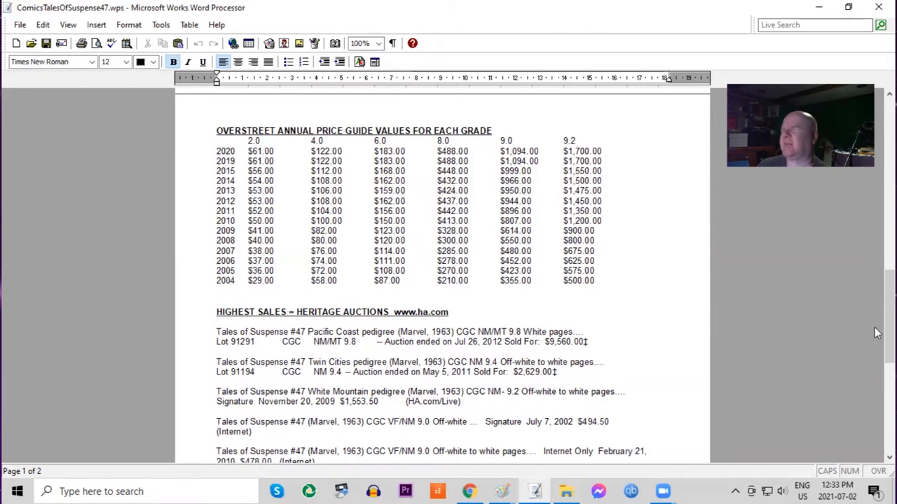
pyautogui.scroll(-3)
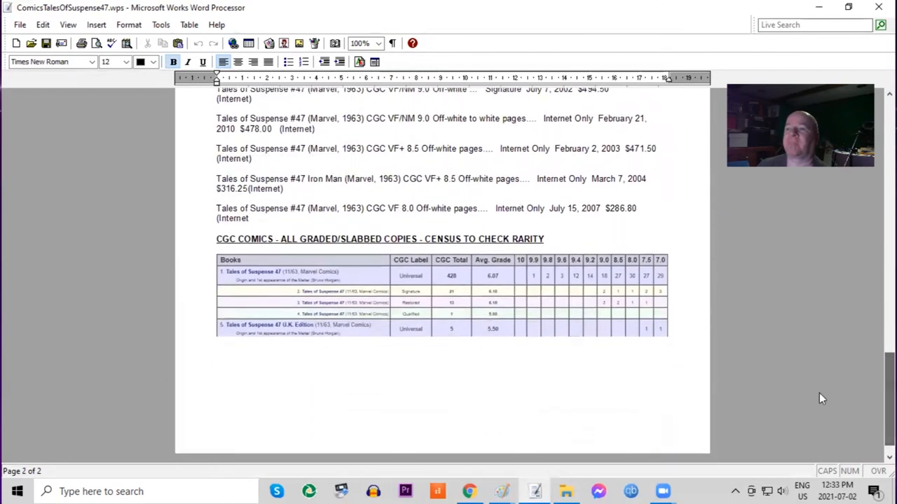
pyautogui.moveTo(531, 280)
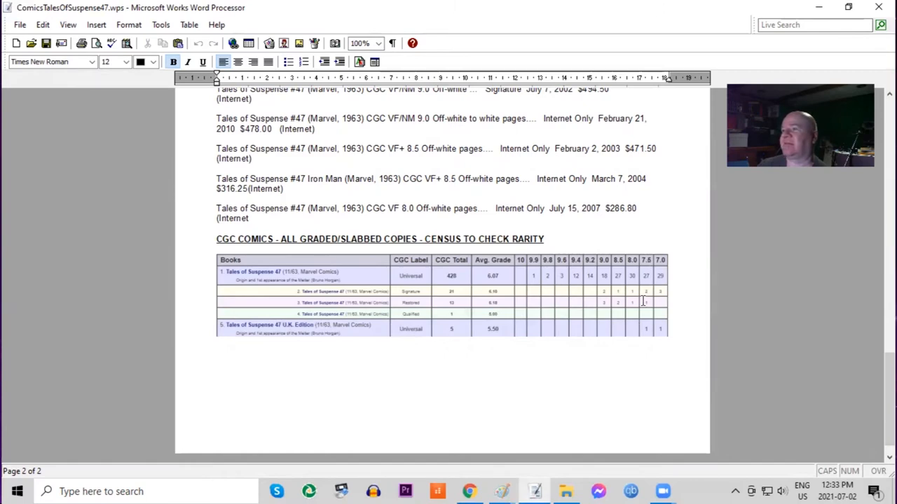
pyautogui.moveTo(587, 400)
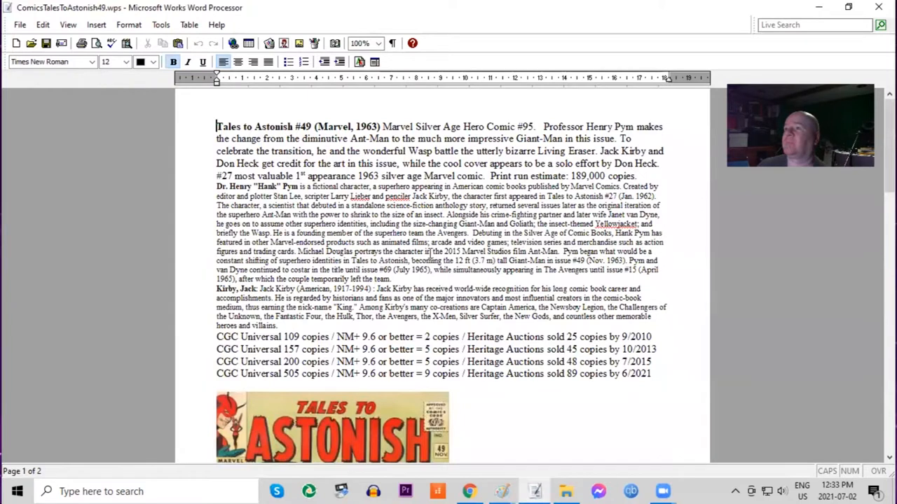
pyautogui.moveTo(877, 188)
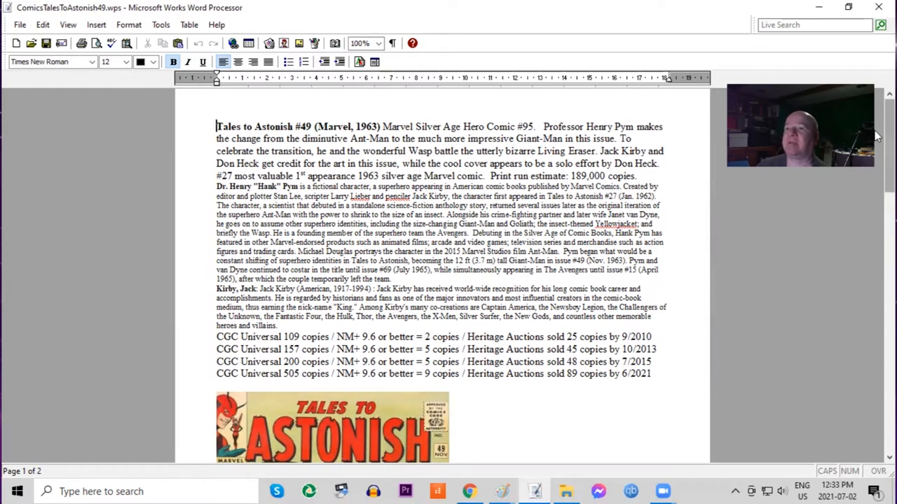
pyautogui.scroll(-3)
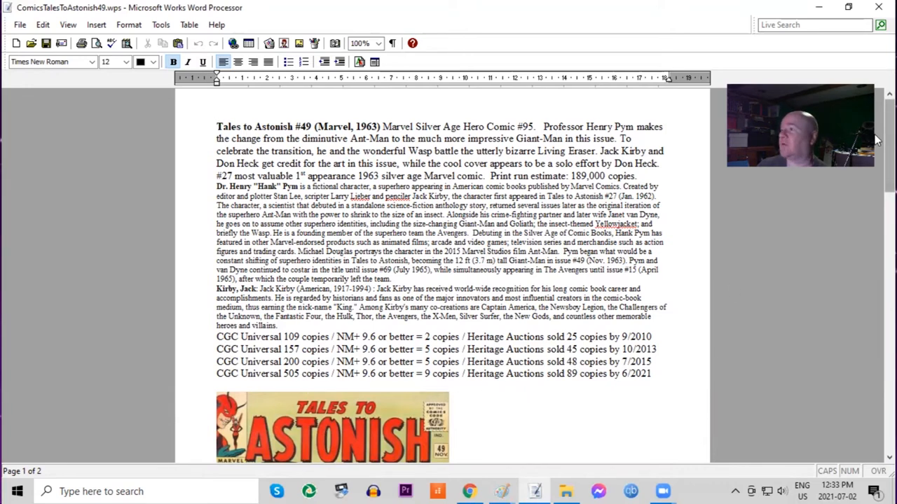
pyautogui.scroll(-3)
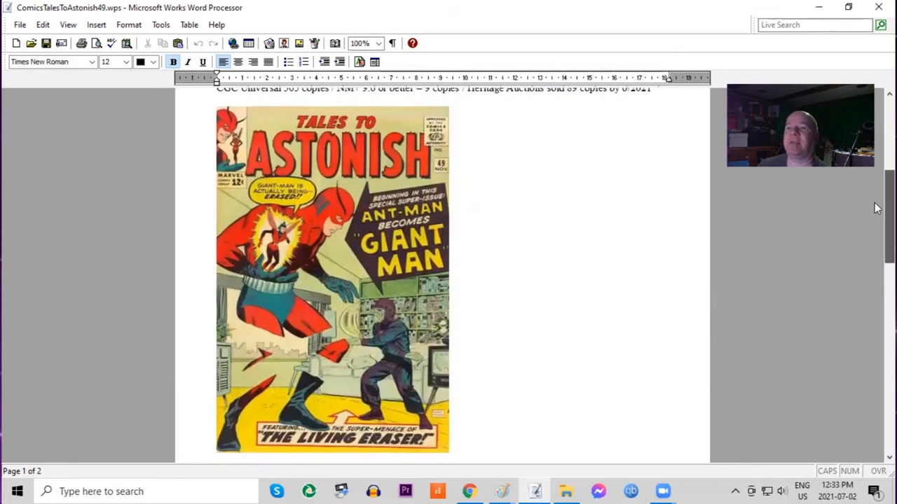
pyautogui.scroll(-3)
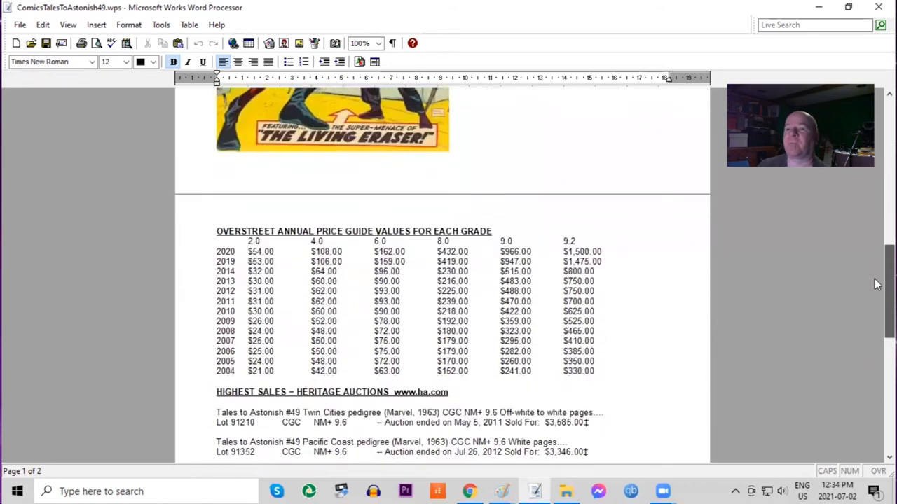
pyautogui.scroll(-3)
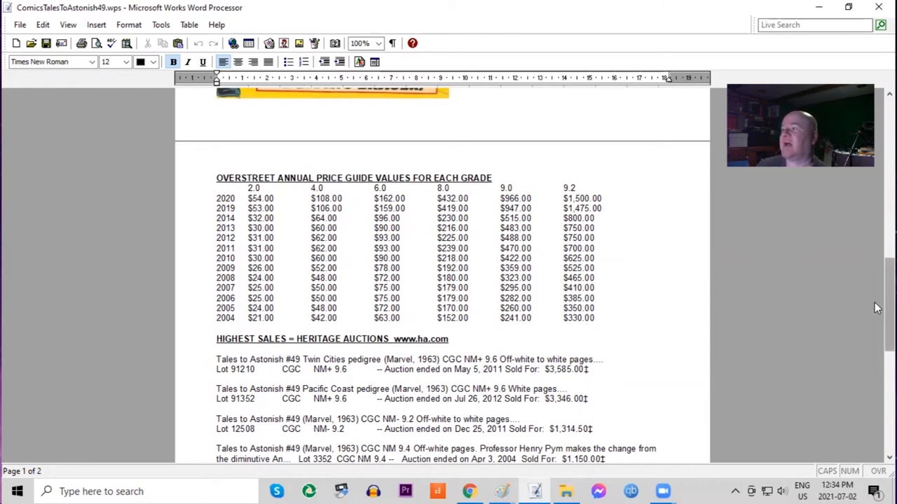
pyautogui.scroll(-3)
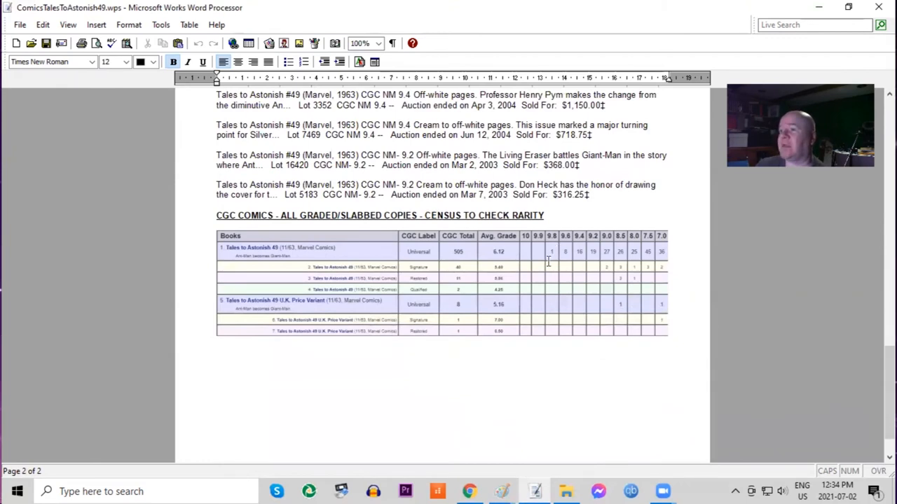
pyautogui.moveTo(347, 317)
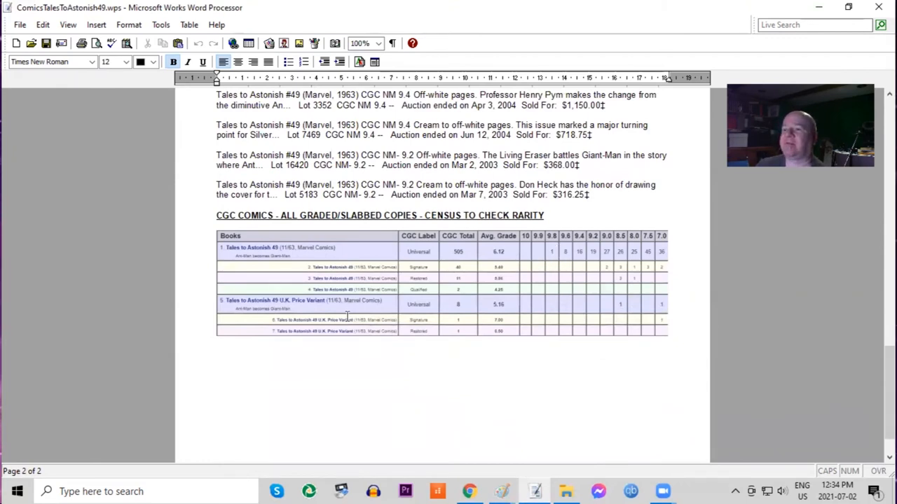
pyautogui.moveTo(561, 310)
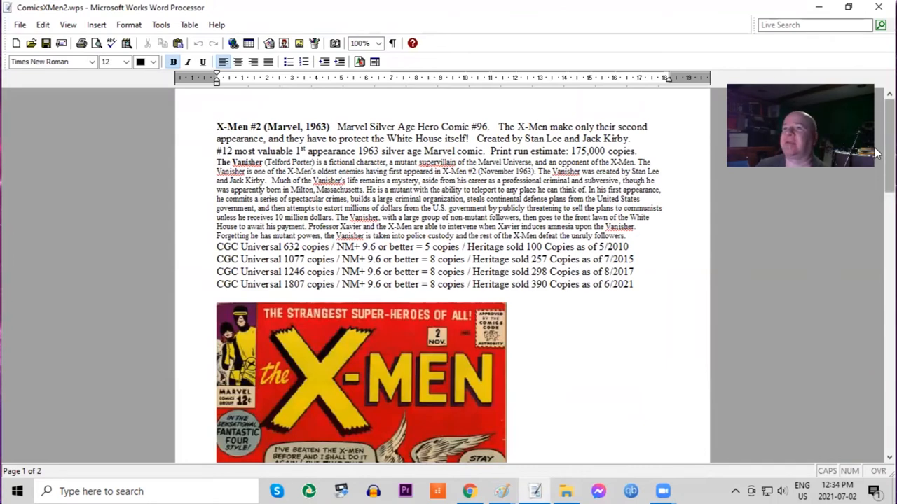
pyautogui.scroll(-3)
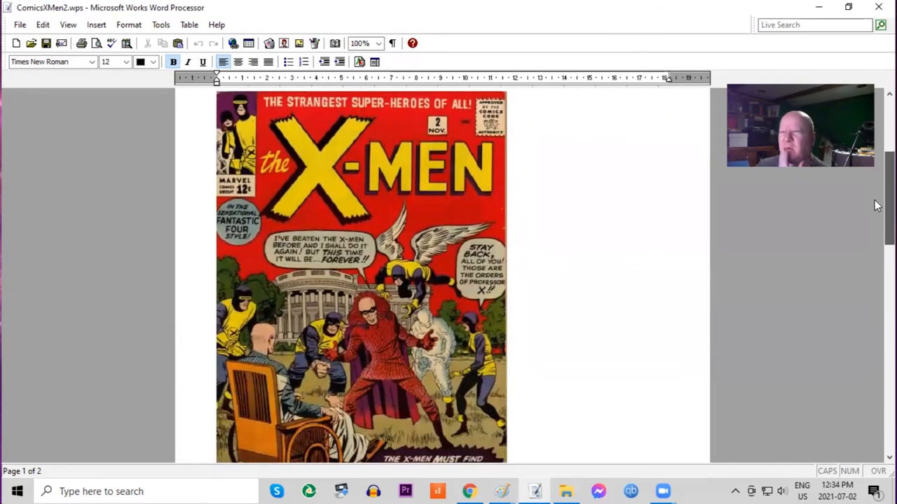
pyautogui.scroll(3)
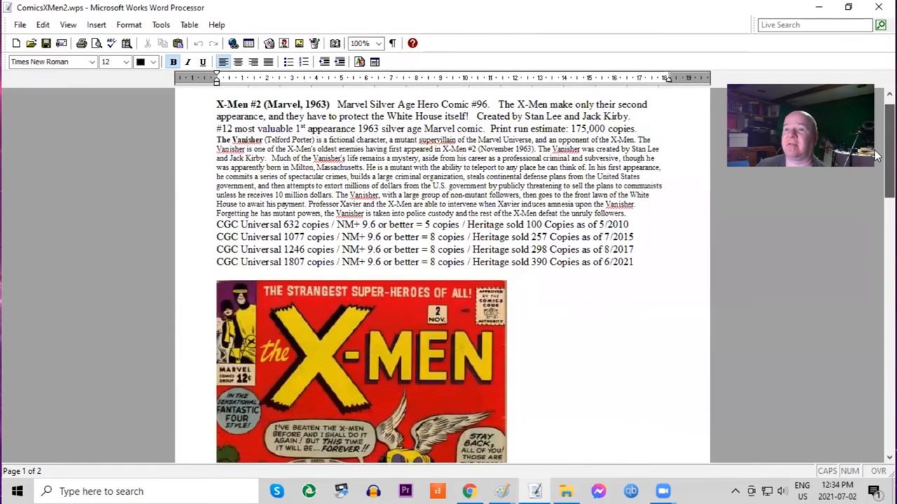
pyautogui.scroll(3)
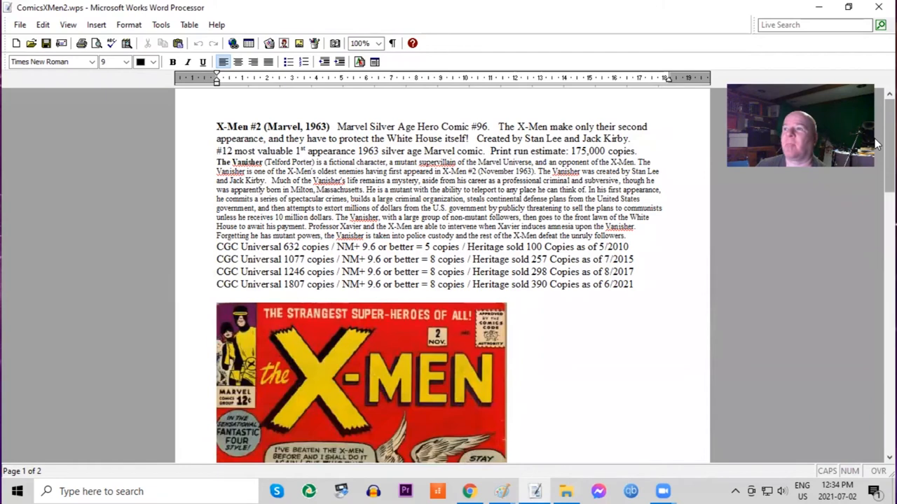
pyautogui.scroll(-3)
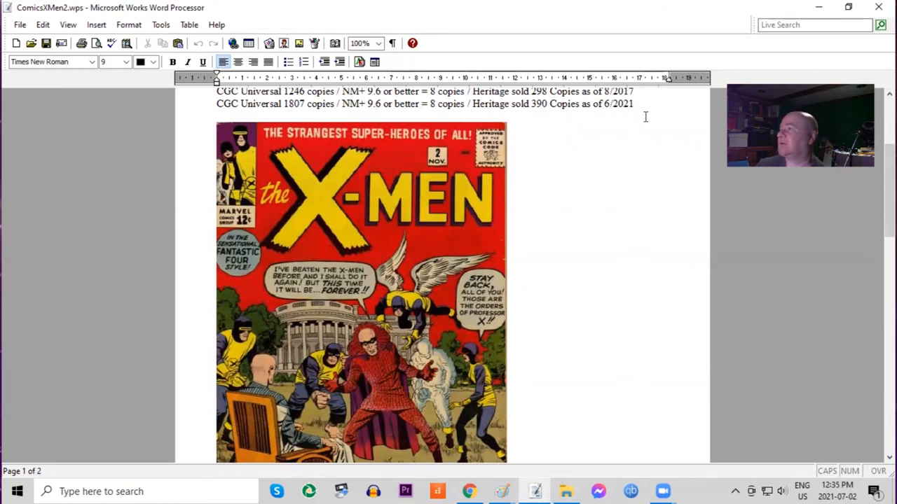
pyautogui.scroll(-3)
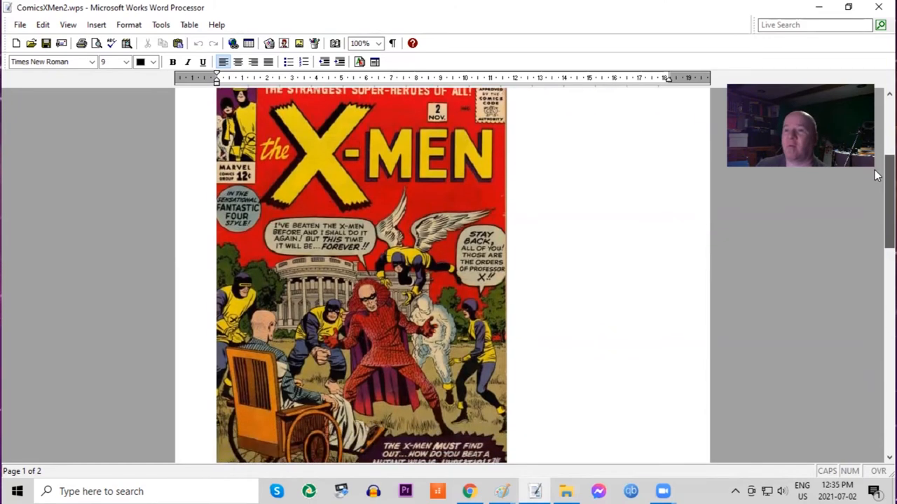
pyautogui.scroll(-3)
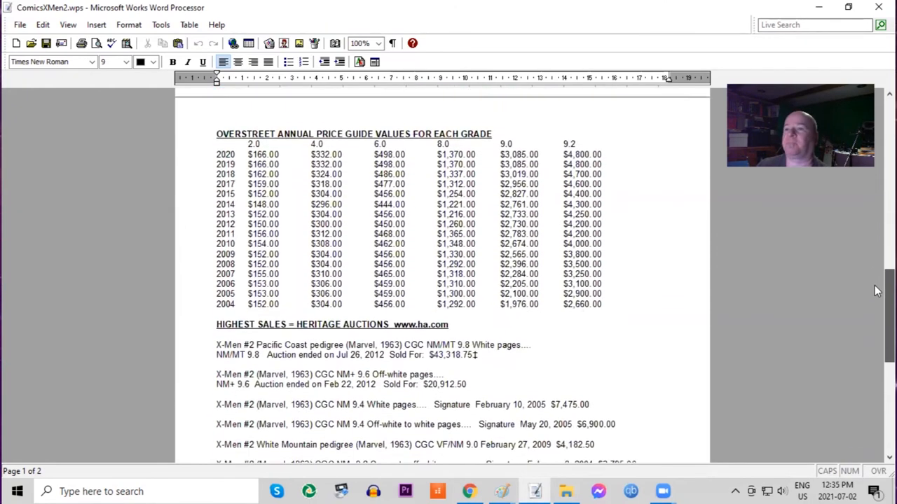
pyautogui.scroll(3)
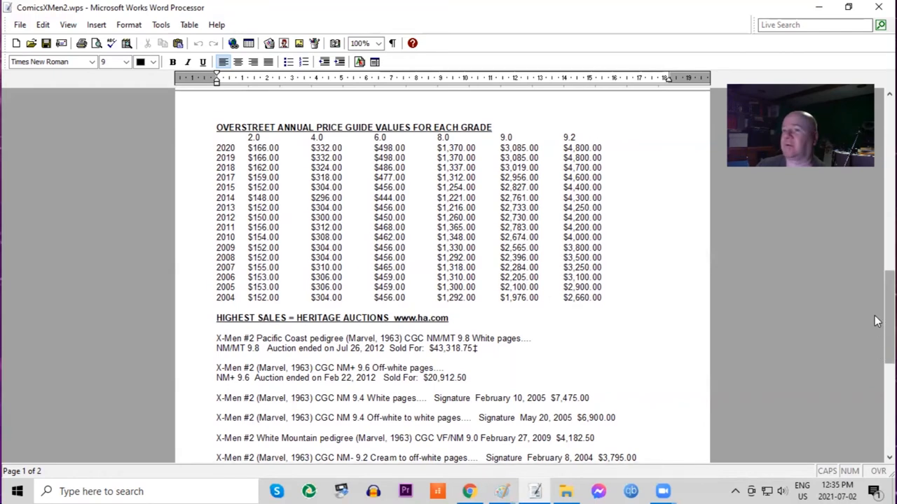
pyautogui.scroll(-3)
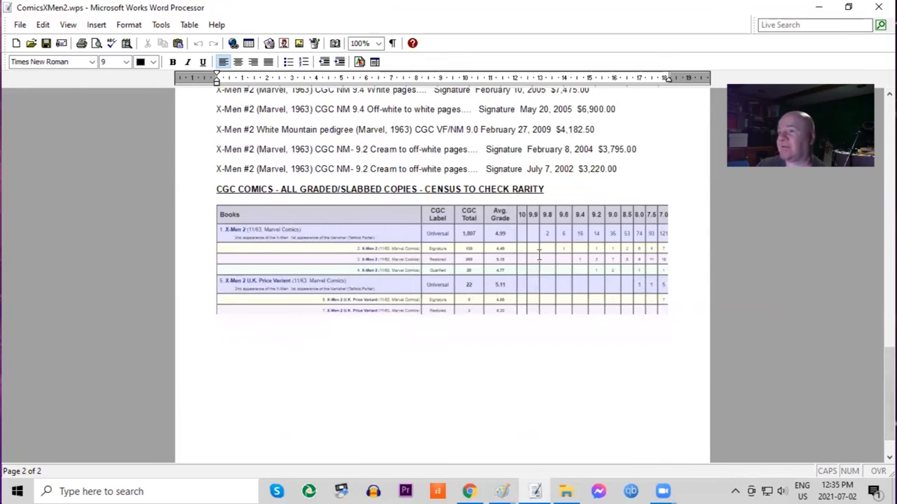